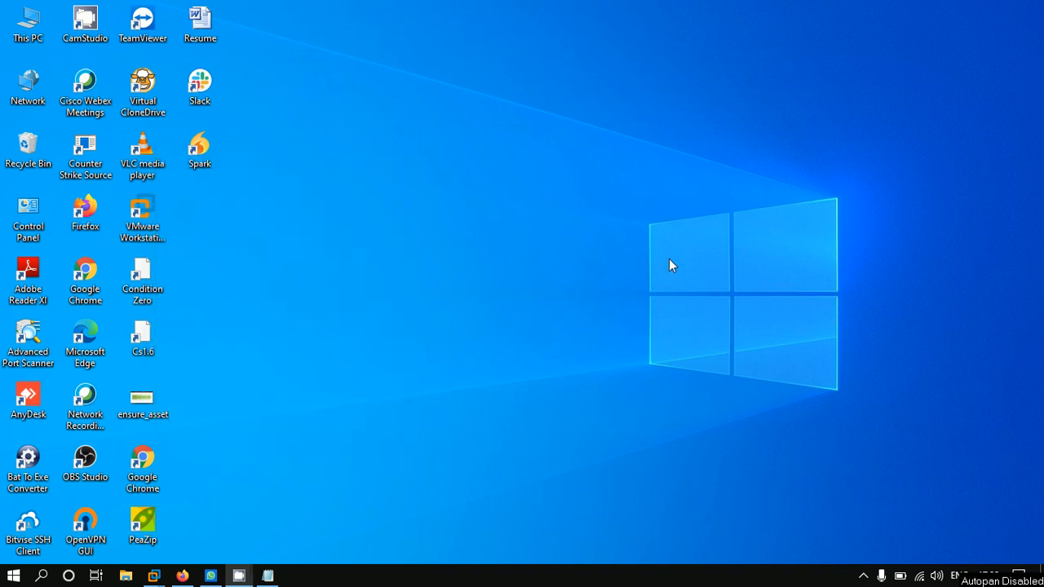
pyautogui.moveTo(379, 424)
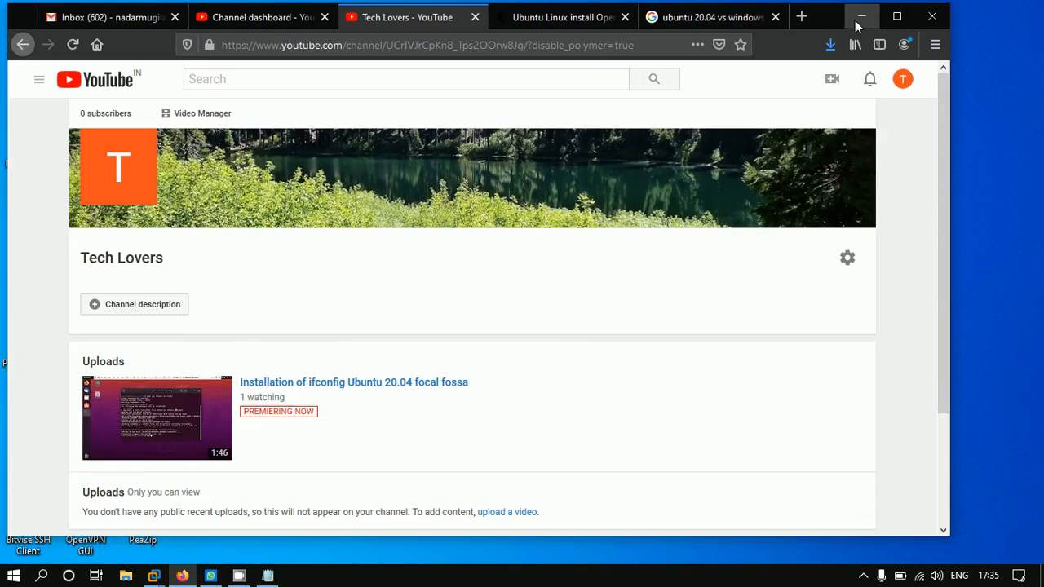
# Minimize the Firefox YouTube window to bring the Ubuntu 20.04 VM into view
pyautogui.click(857, 24)
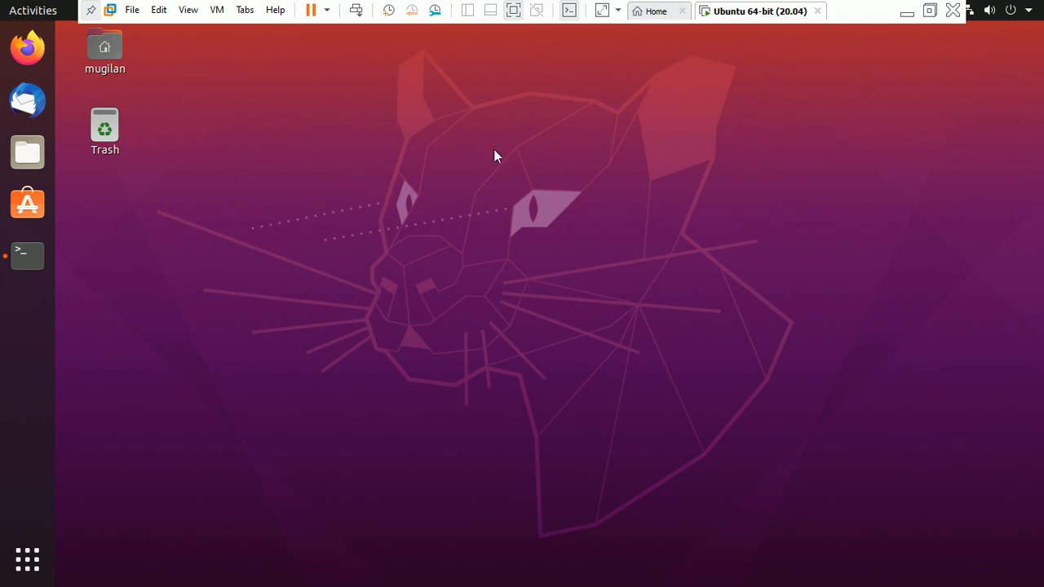
pyautogui.moveTo(599, 179)
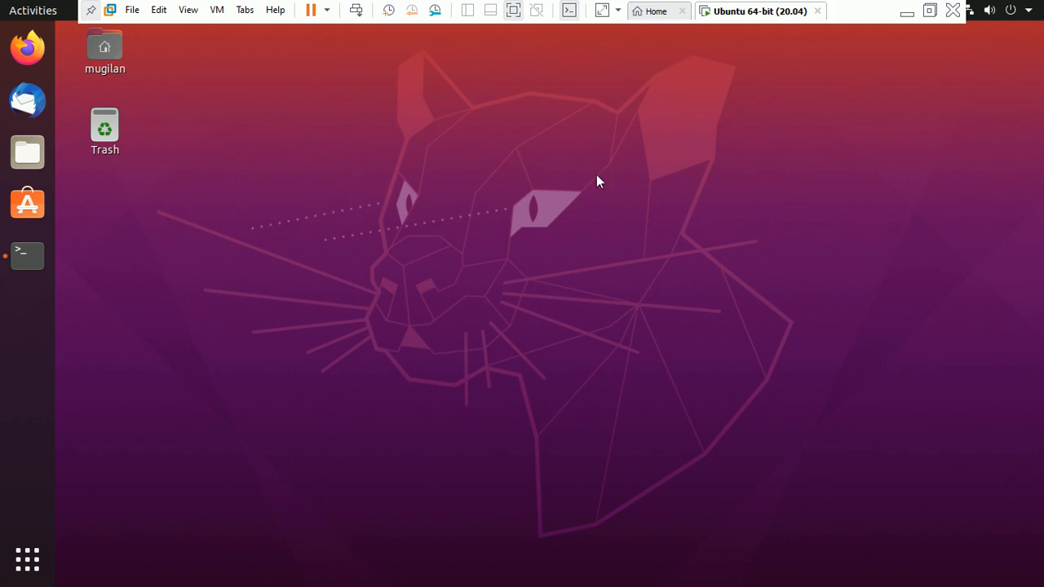
pyautogui.moveTo(579, 196)
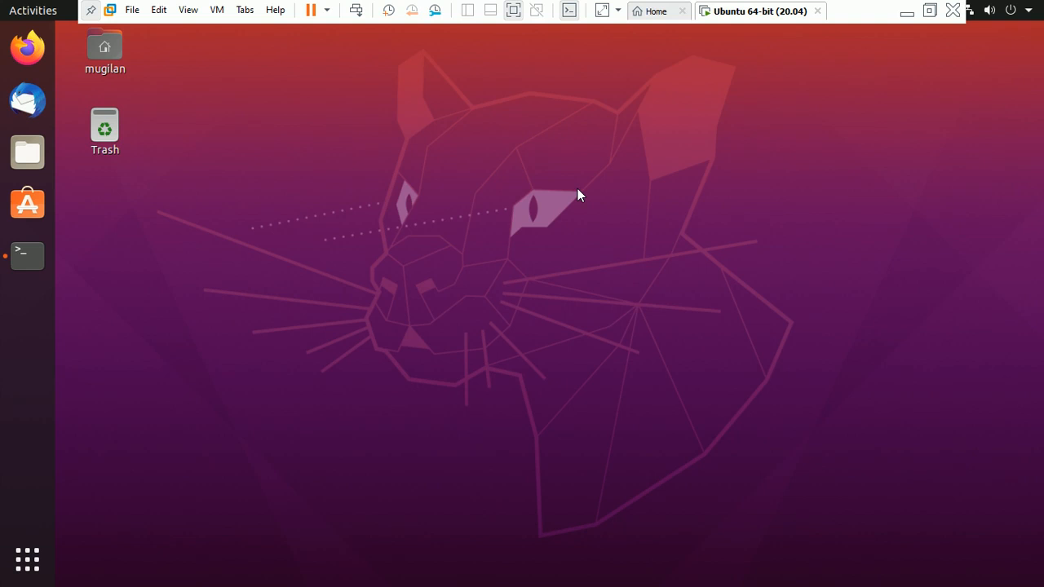
pyautogui.moveTo(531, 281)
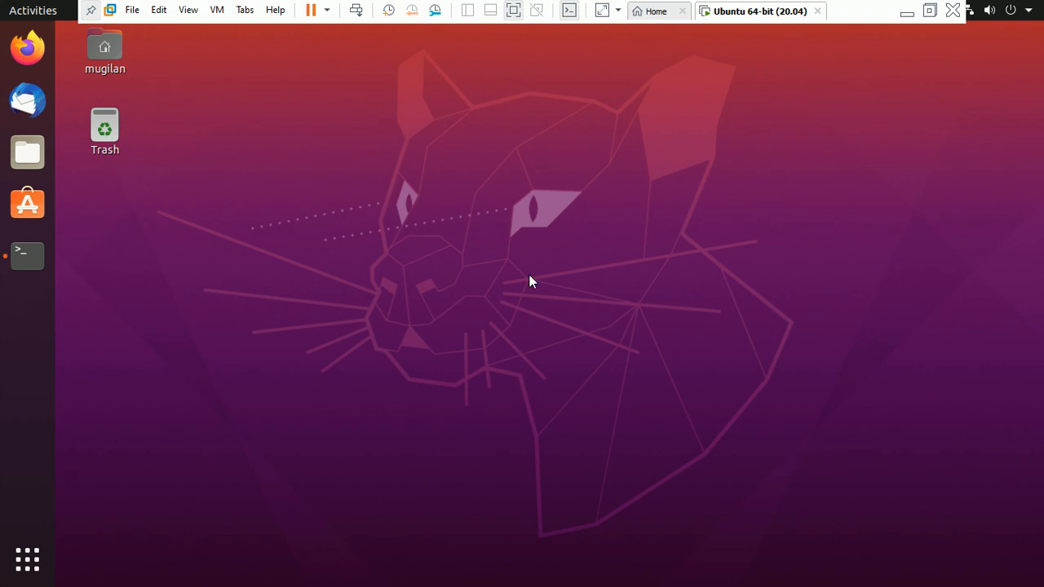
pyautogui.moveTo(516, 269)
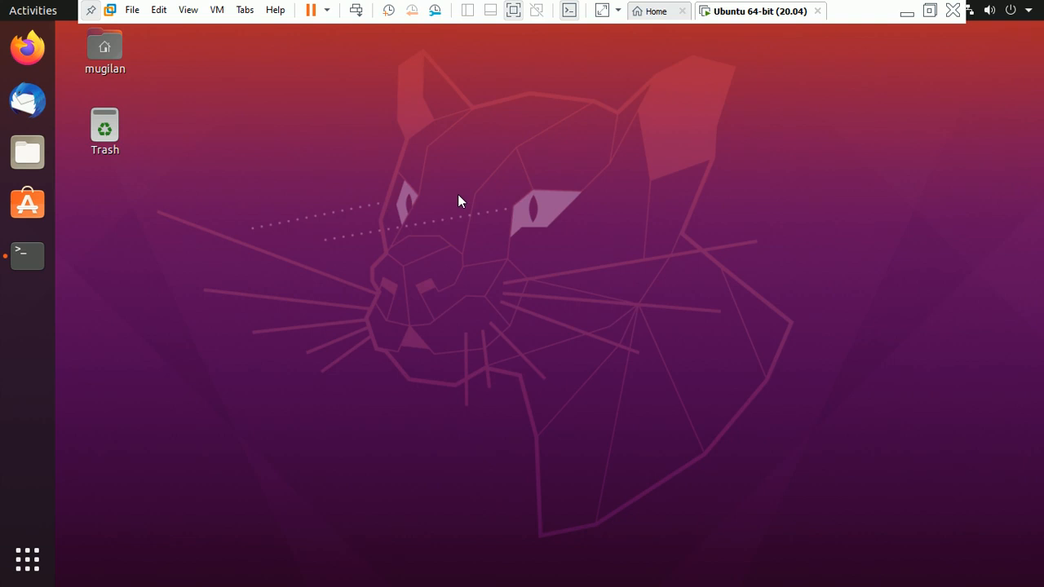
pyautogui.moveTo(527, 123)
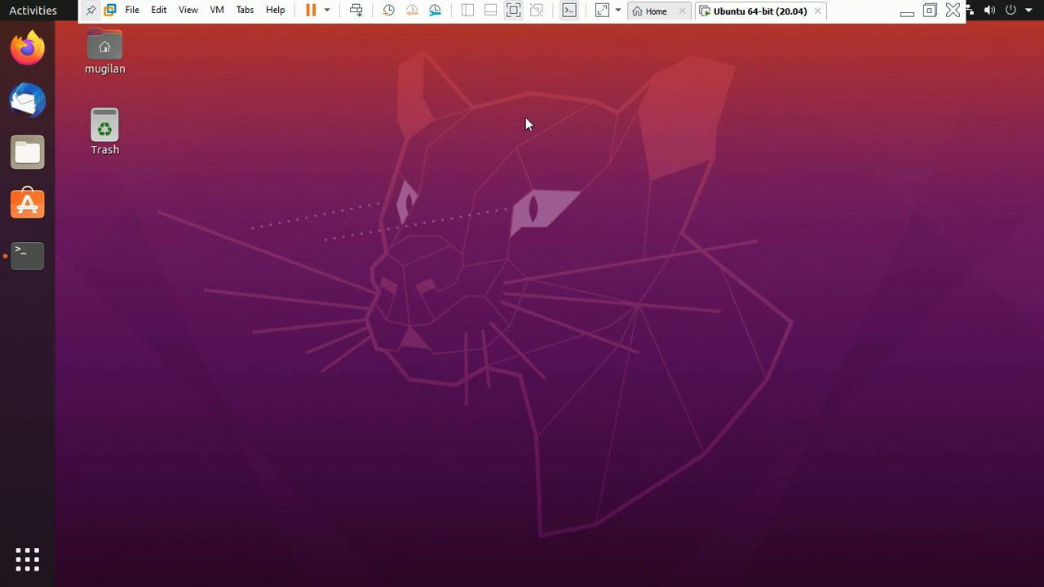
pyautogui.rightClick(527, 123)
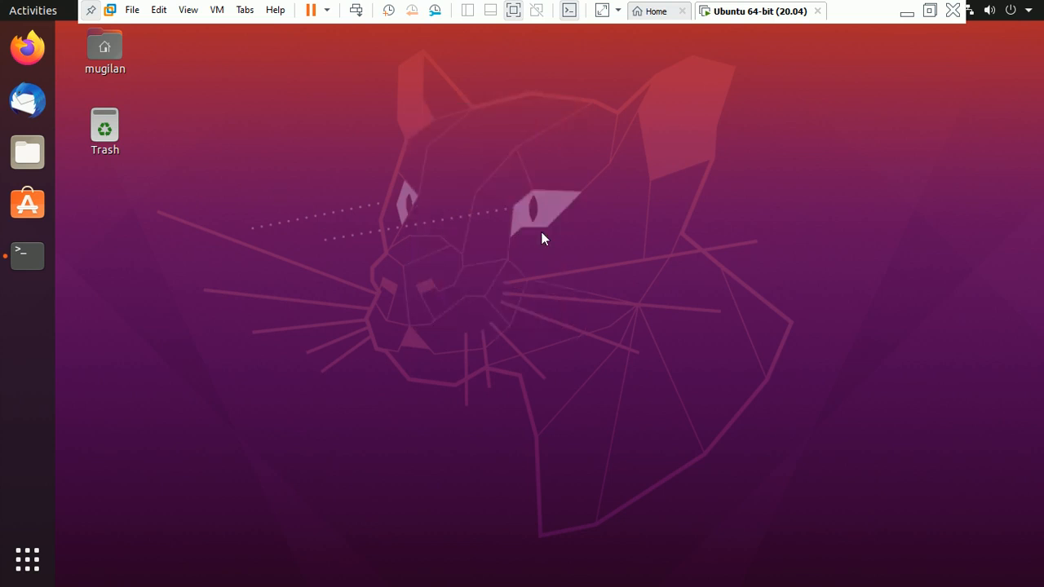
pyautogui.moveTo(389, 184)
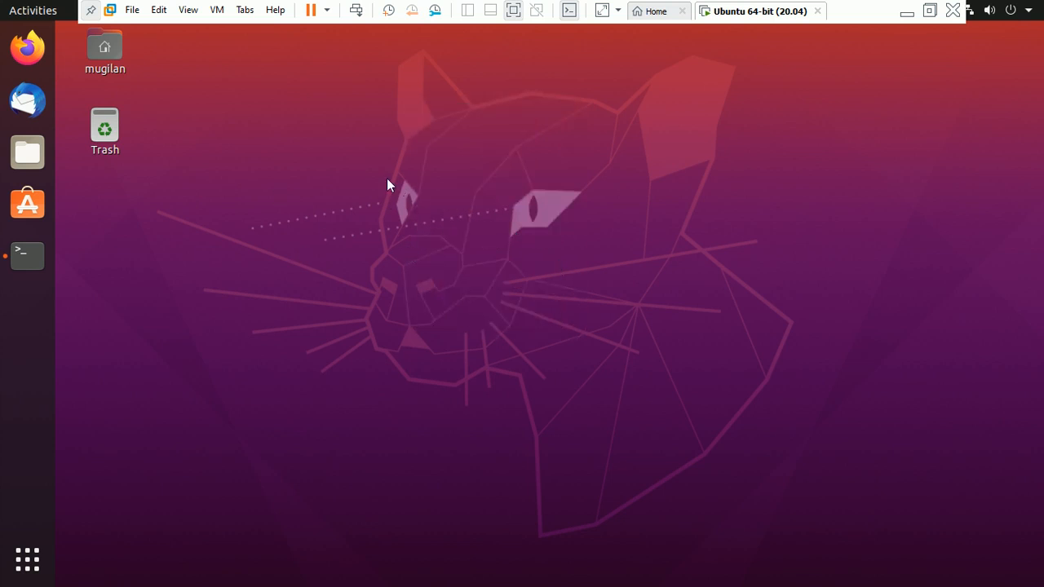
pyautogui.moveTo(710, 211)
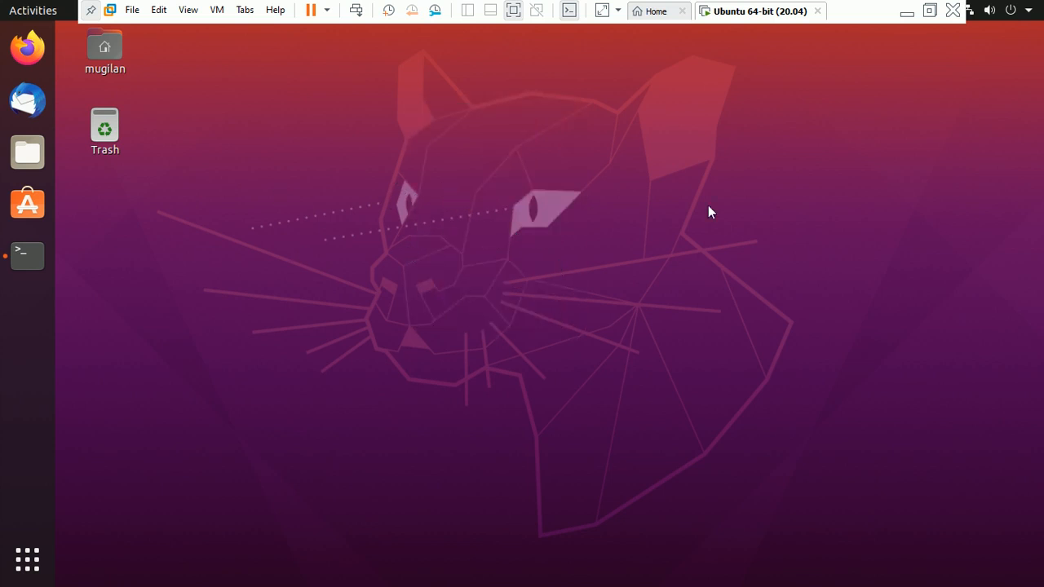
pyautogui.moveTo(455, 201)
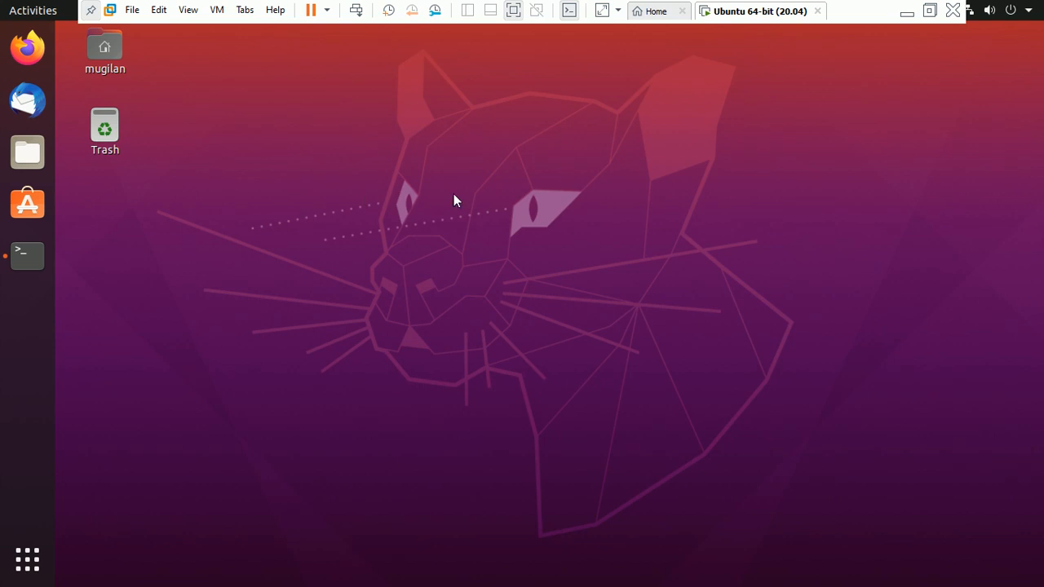
# Open a terminal in the Ubuntu VM and enter 'sudo apt install openssh-server' without running it
pyautogui.click(27, 255)
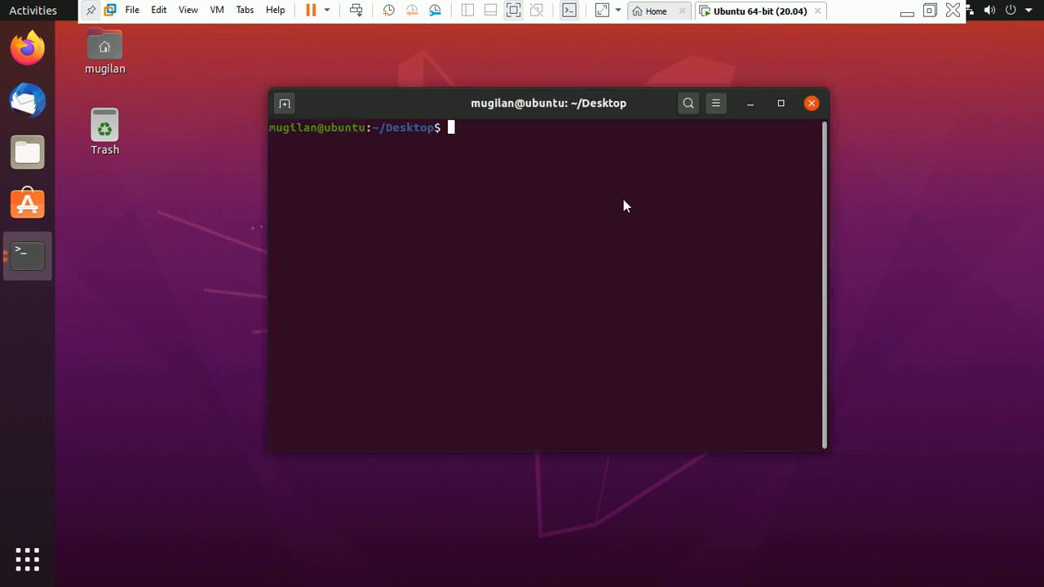
pyautogui.moveTo(481, 221)
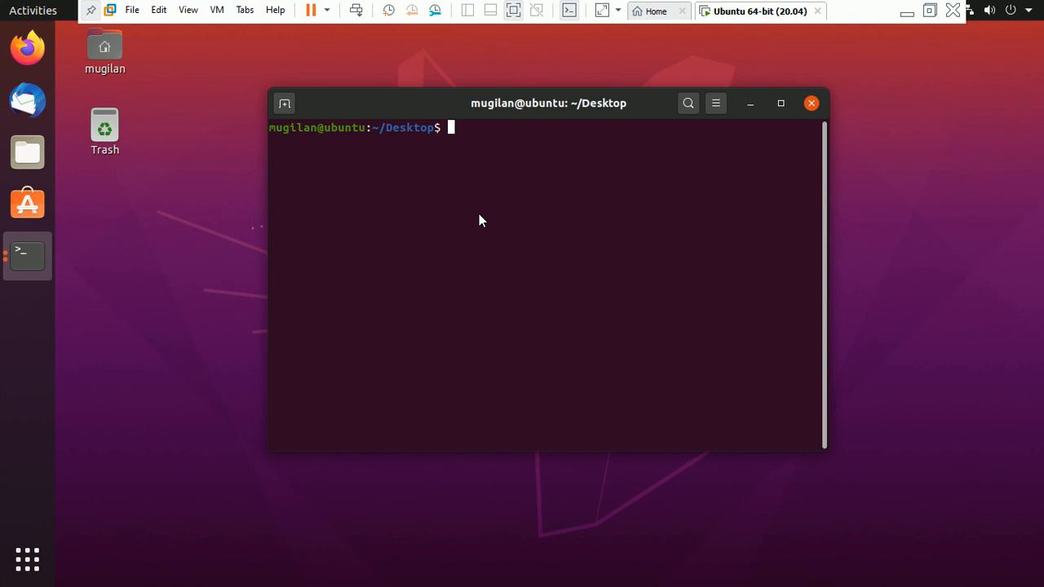
pyautogui.write('s')
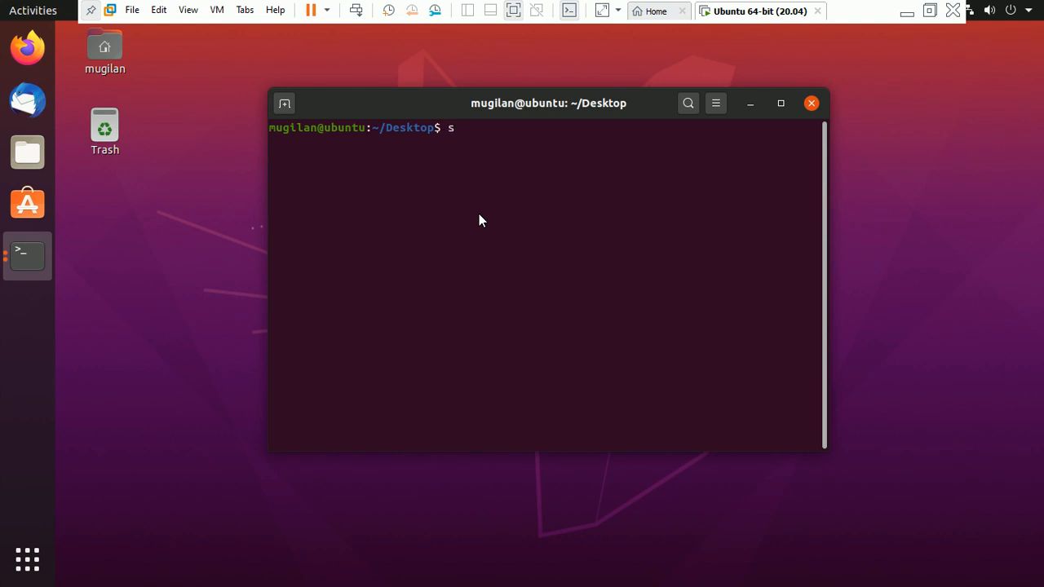
pyautogui.write('udo')
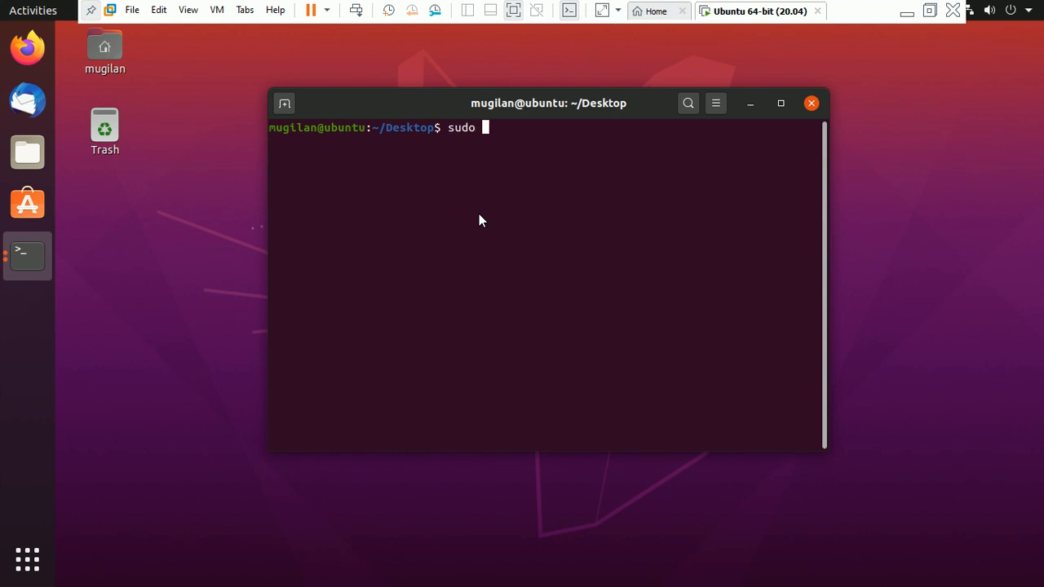
pyautogui.write('apt instl')
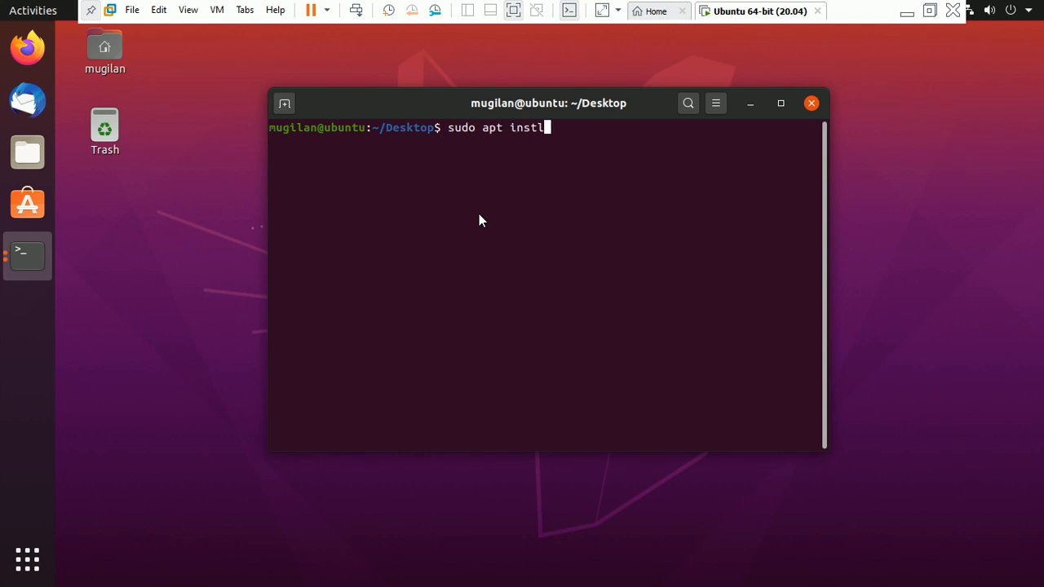
pyautogui.write('all')
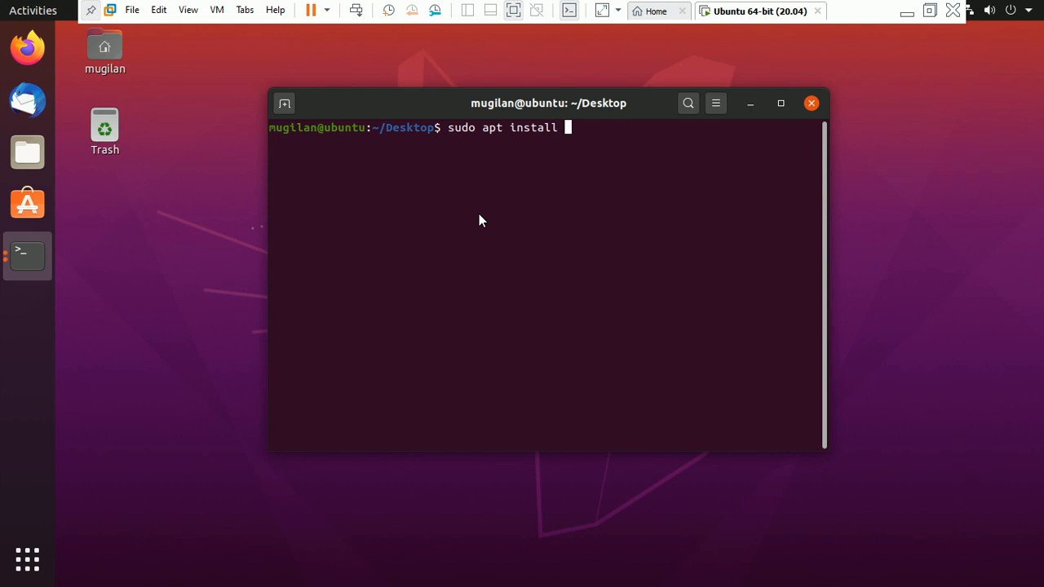
pyautogui.write('ope')
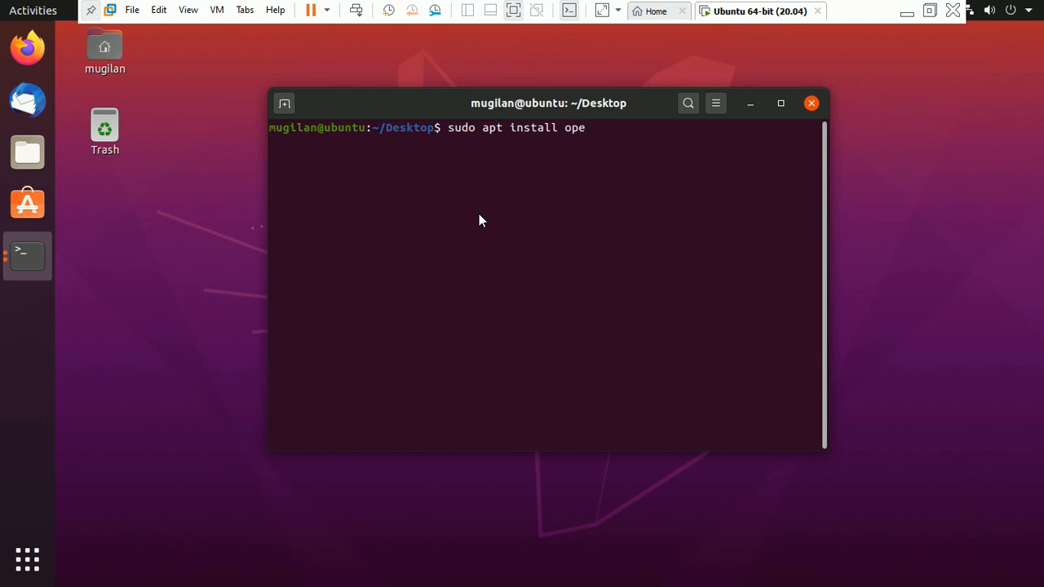
pyautogui.write('nssh -')
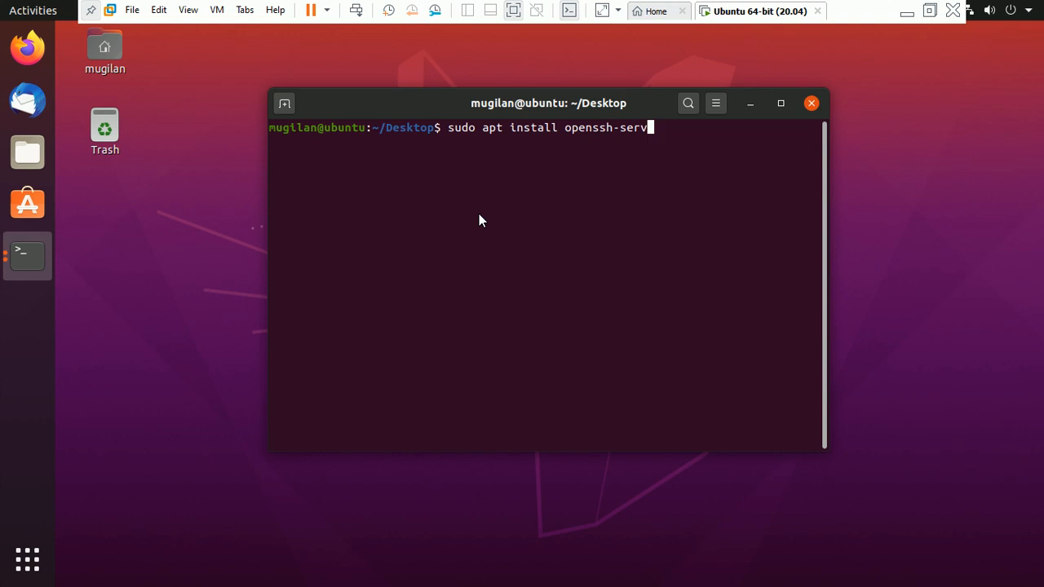
pyautogui.write('er')
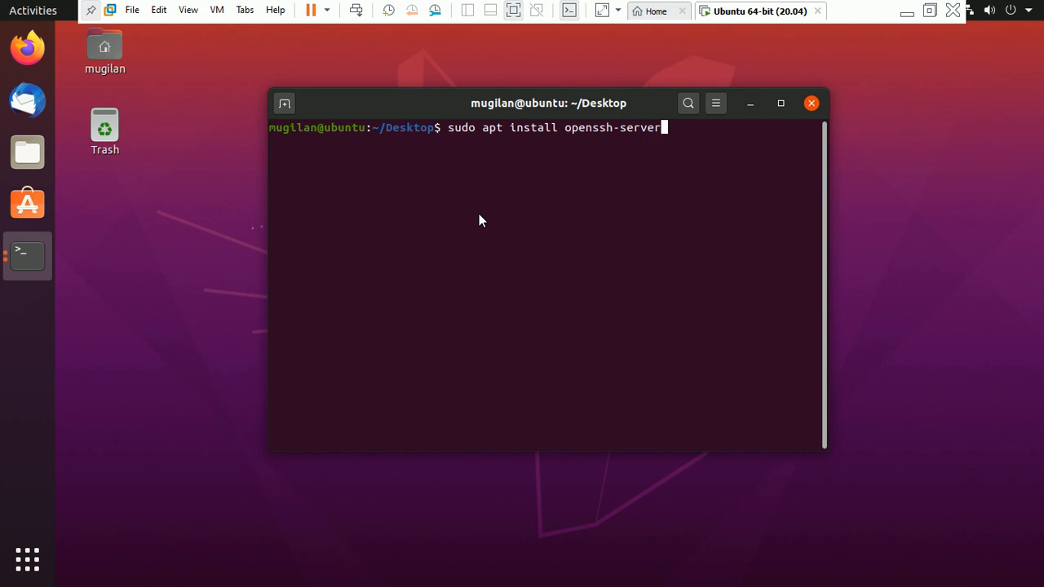
# Run the openssh-server install with the sudo password; apt reports it is already newest
pyautogui.press('Return')
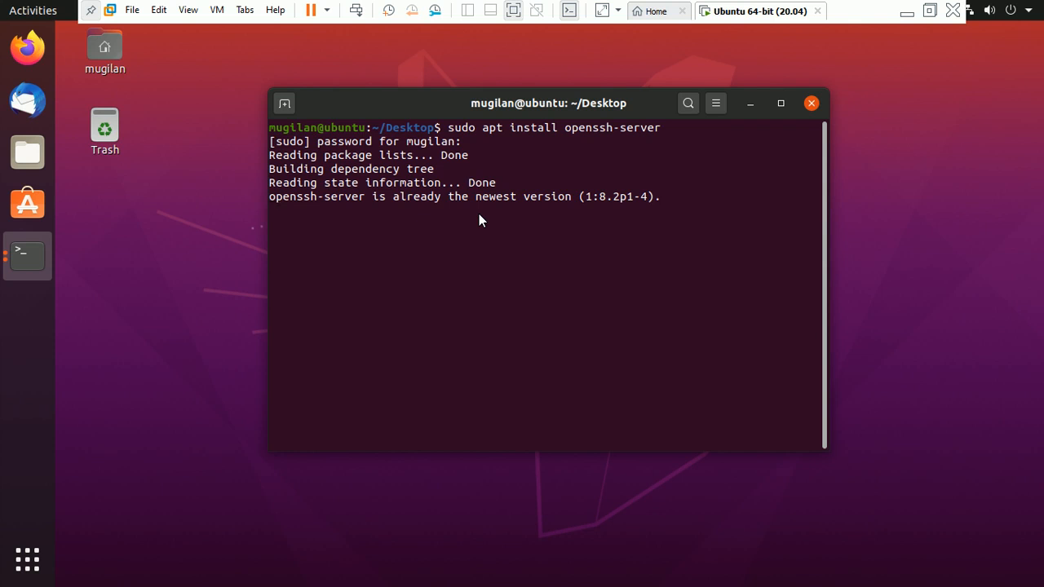
pyautogui.press('Return')
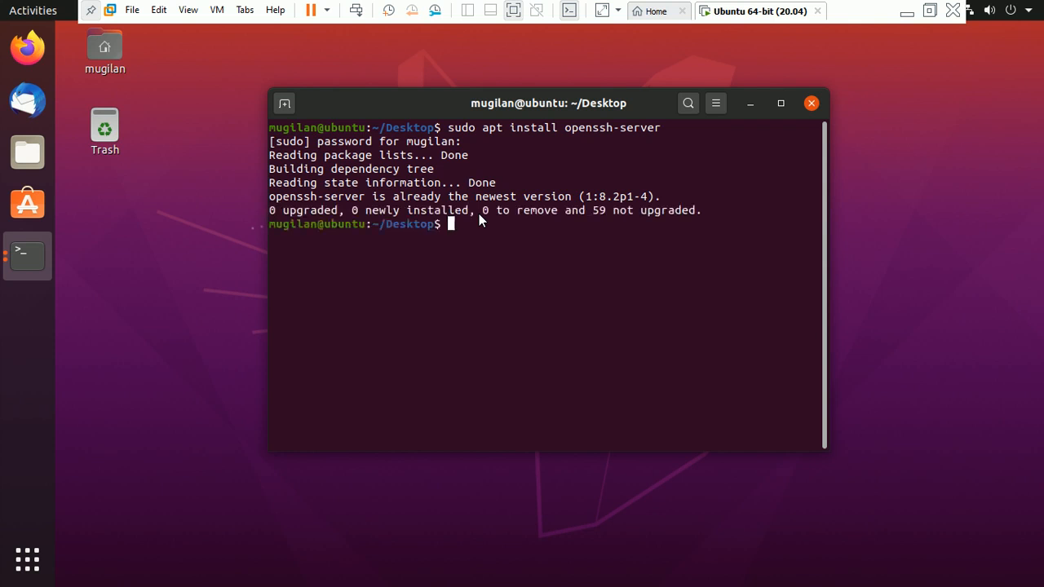
pyautogui.moveTo(755, 111)
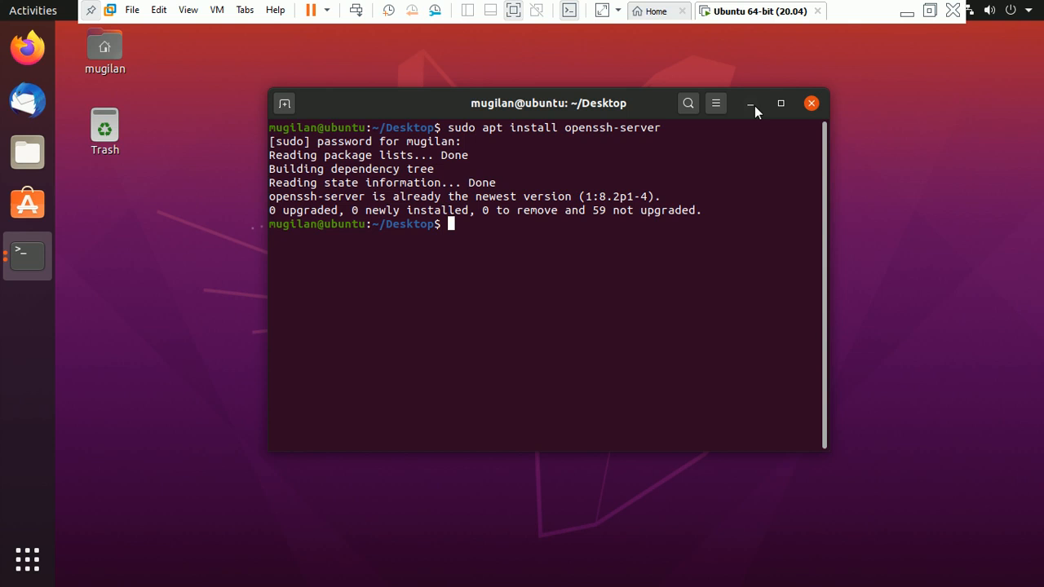
pyautogui.moveTo(899, 12)
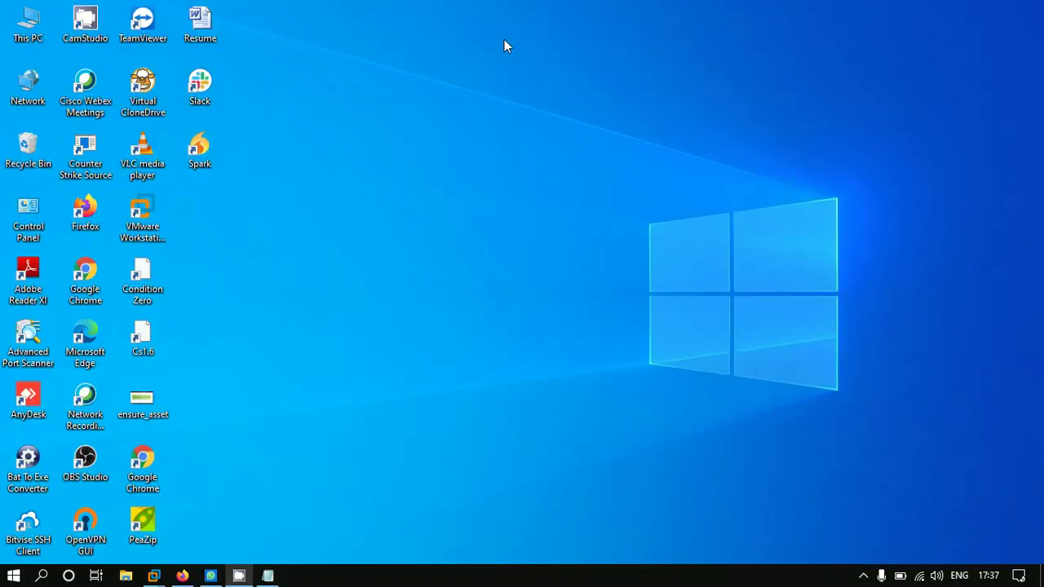
# Search the Windows Start menu for 'putty' and launch the PuTTY app
pyautogui.click(8, 573)
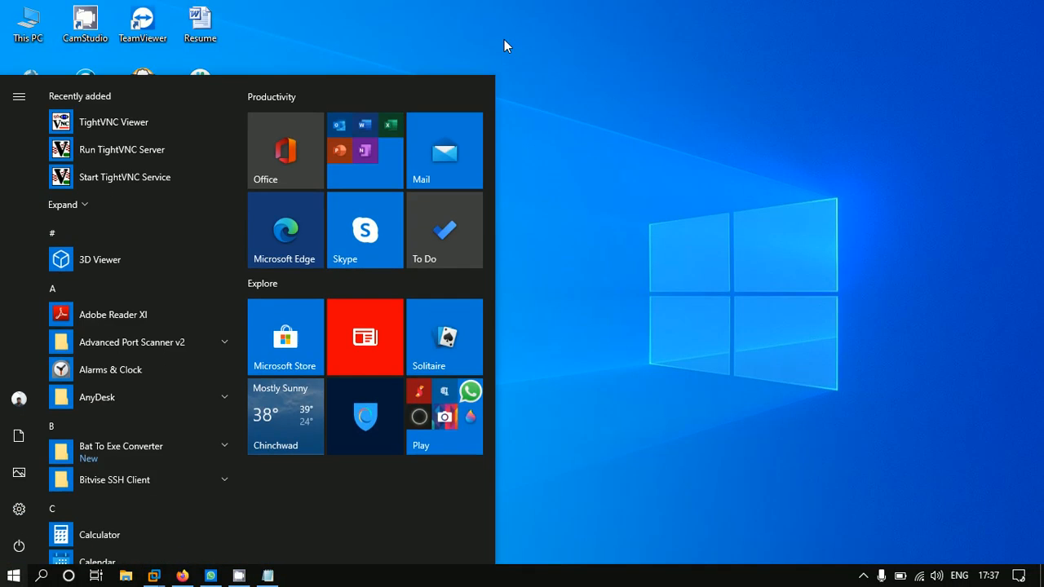
pyautogui.write('putty')
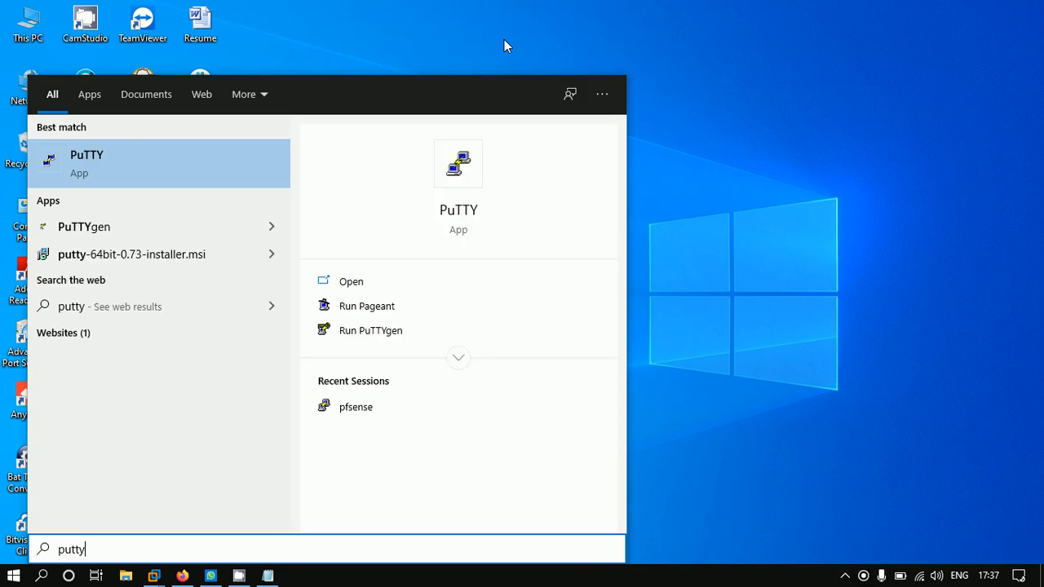
pyautogui.click(86, 162)
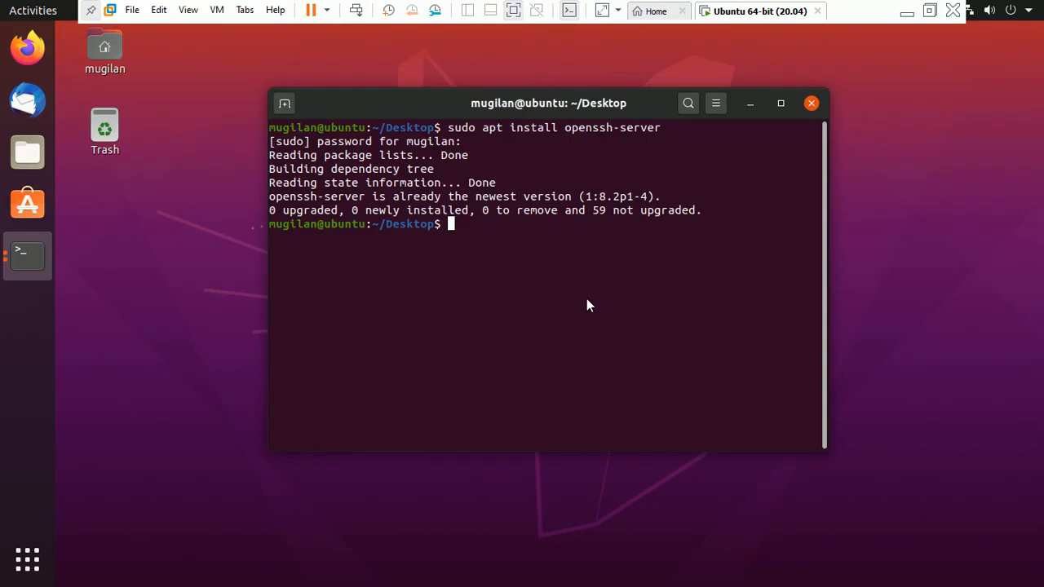
# Run ifconfig in the VM terminal and select the address 192.168.179.133
pyautogui.write('ifco')
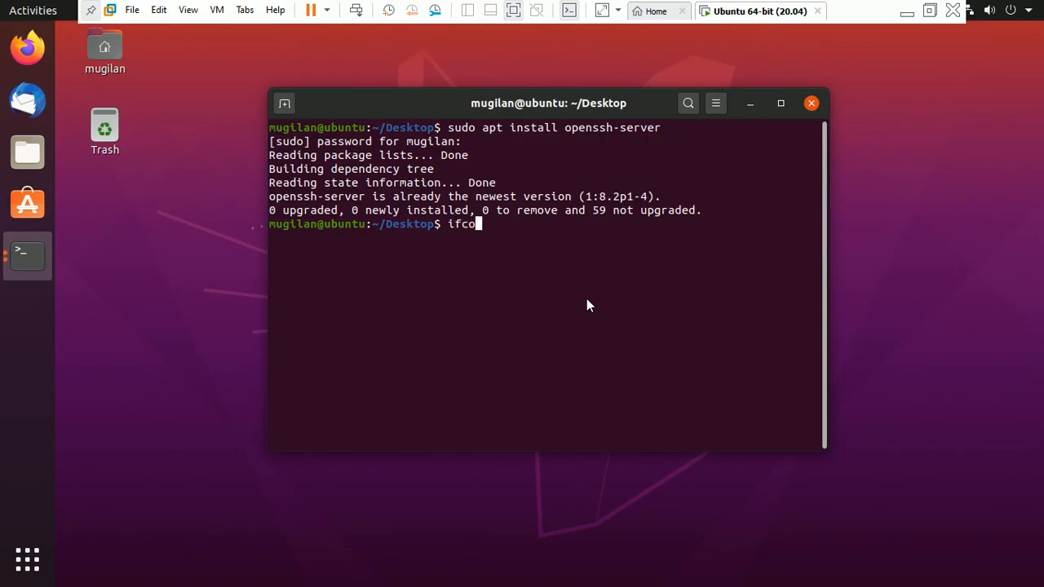
pyautogui.press('Return')
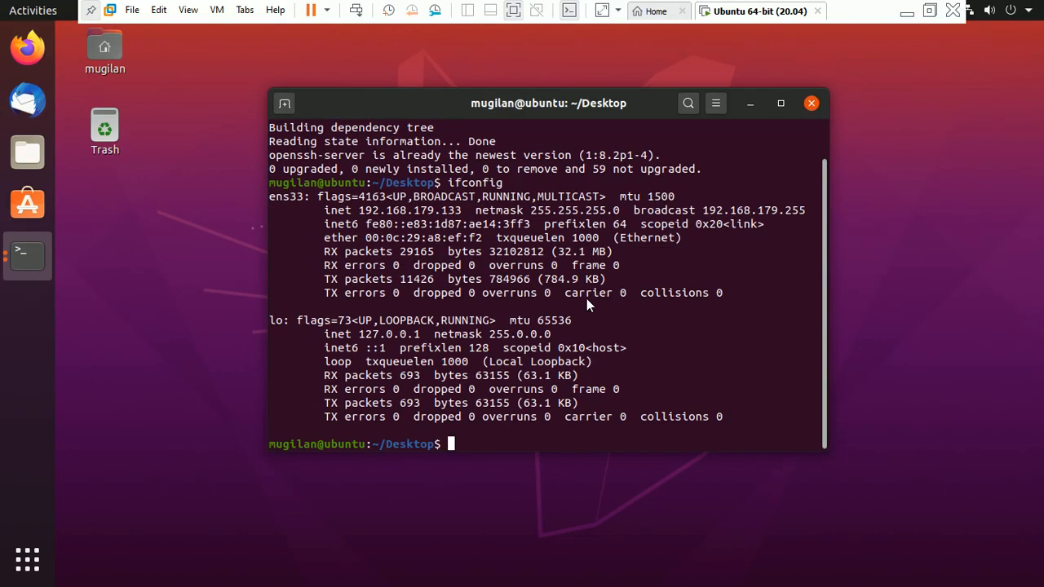
pyautogui.moveTo(333, 223)
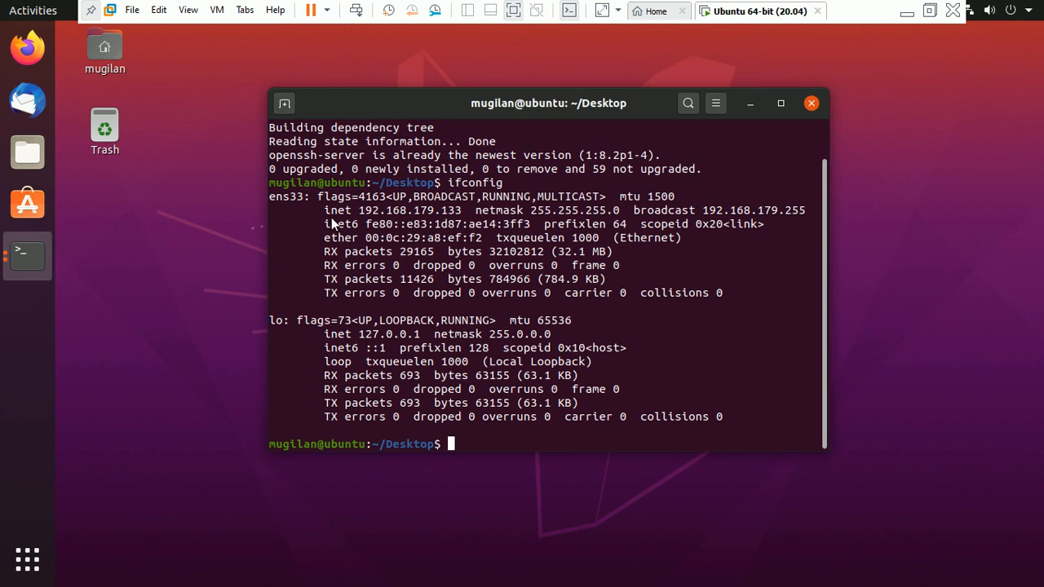
pyautogui.doubleClick(409, 210)
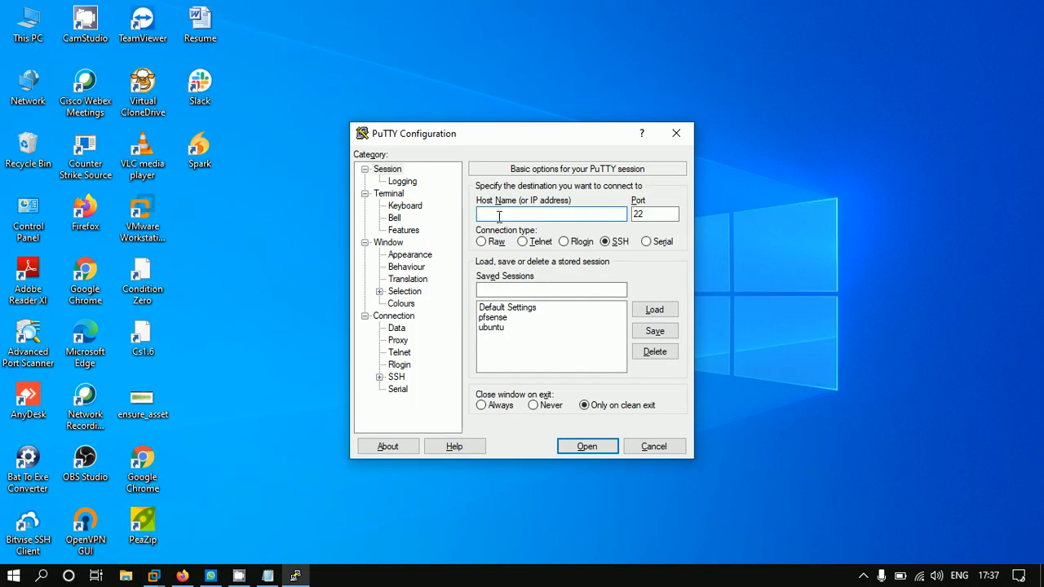
# Paste 192.168.179.133 as the PuTTY host and name the session 'ubuntu 20.04'
pyautogui.rightClick(550, 214)
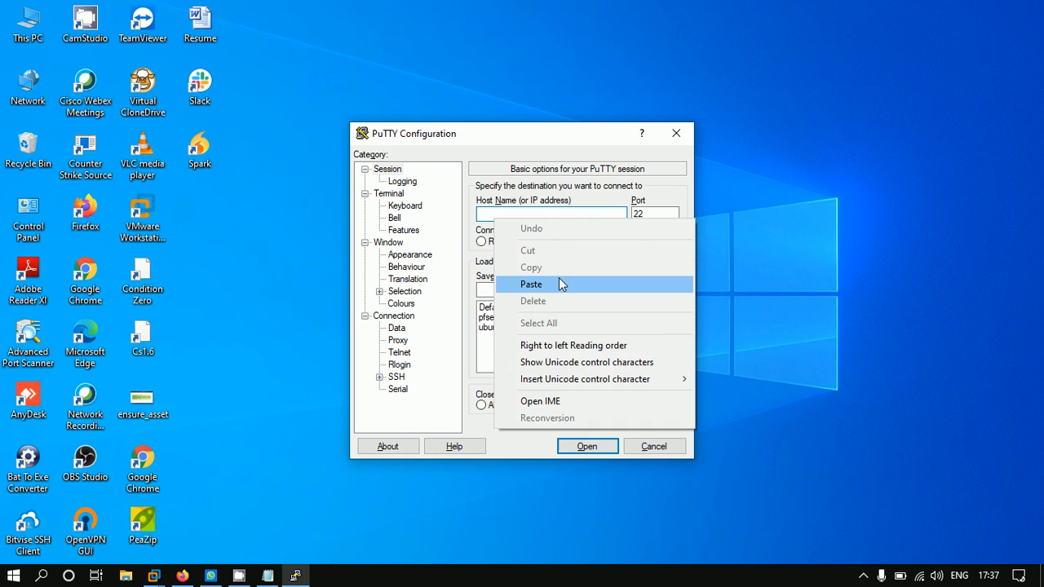
pyautogui.click(530, 283)
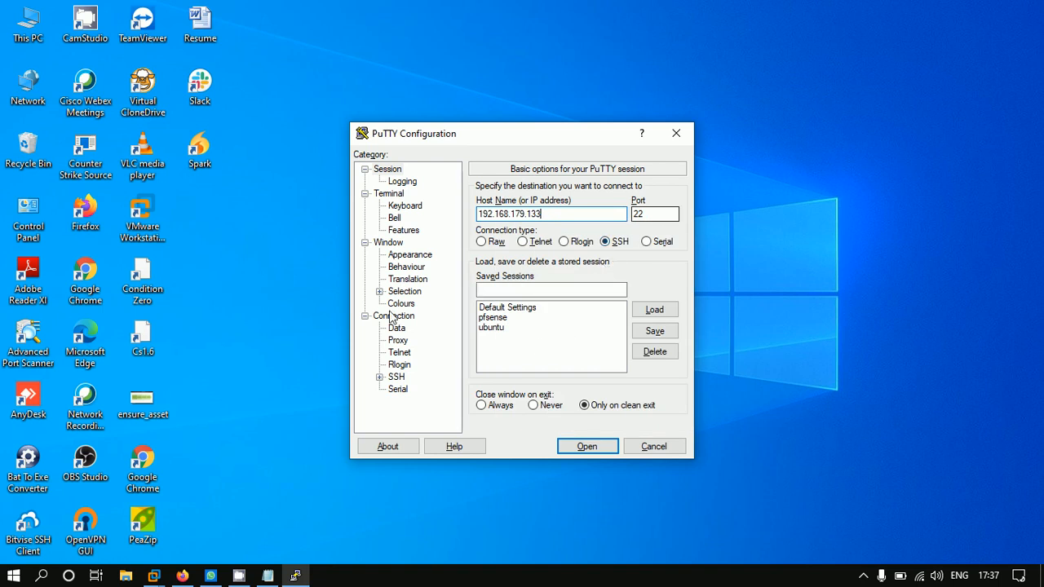
pyautogui.moveTo(376, 341)
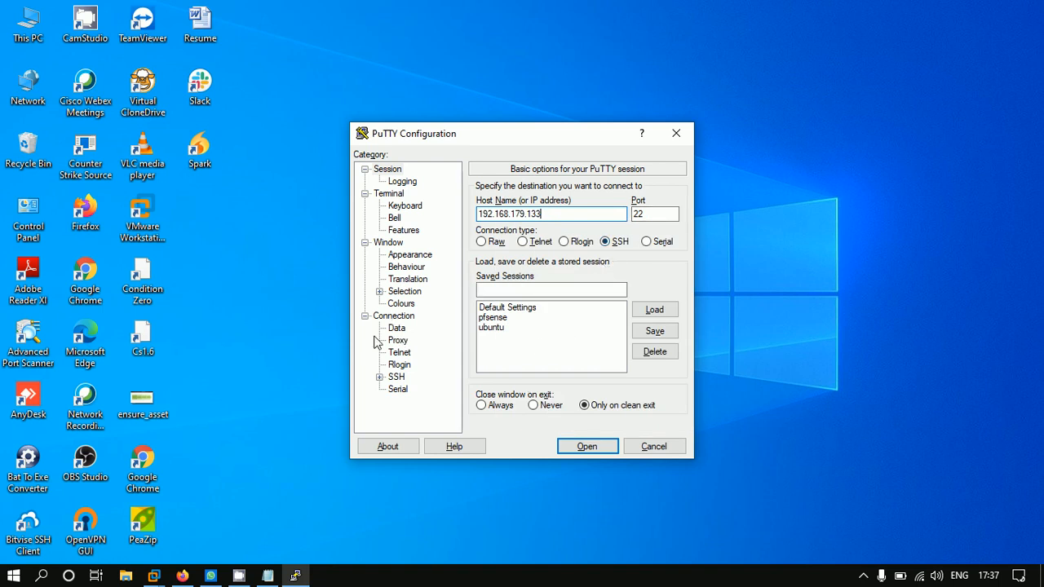
pyautogui.click(397, 327)
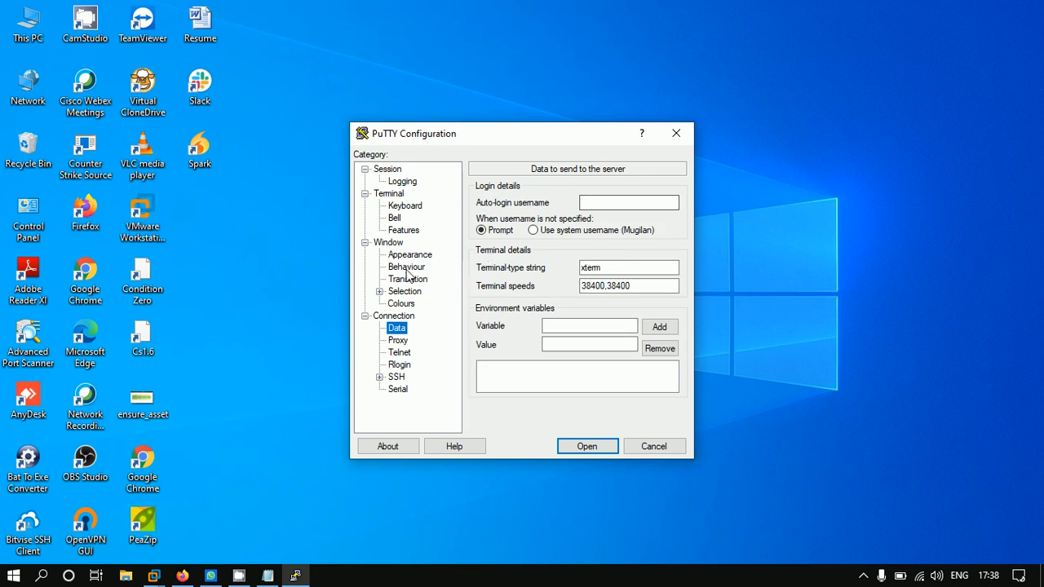
pyautogui.click(389, 168)
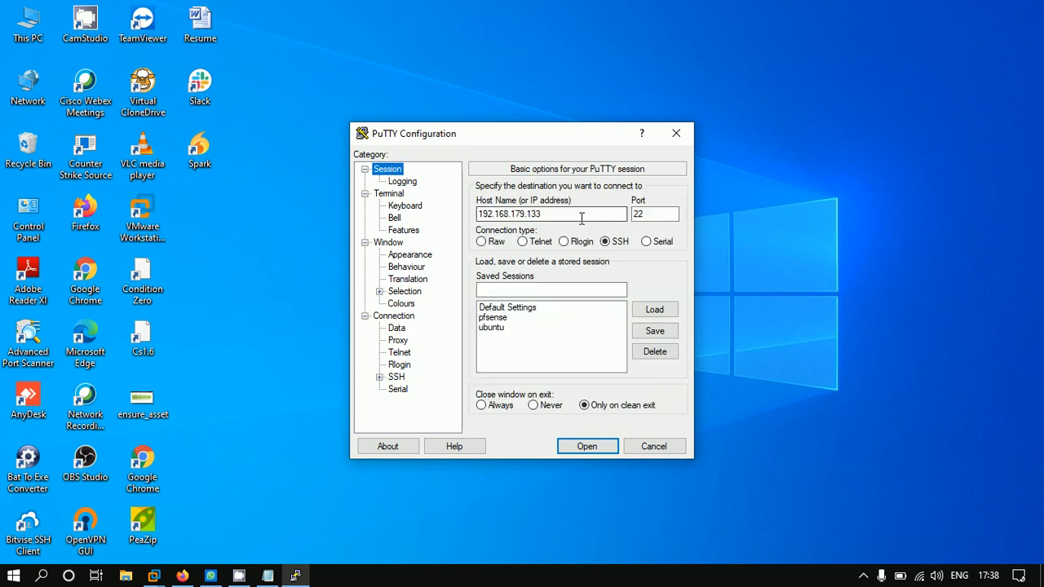
pyautogui.click(550, 289)
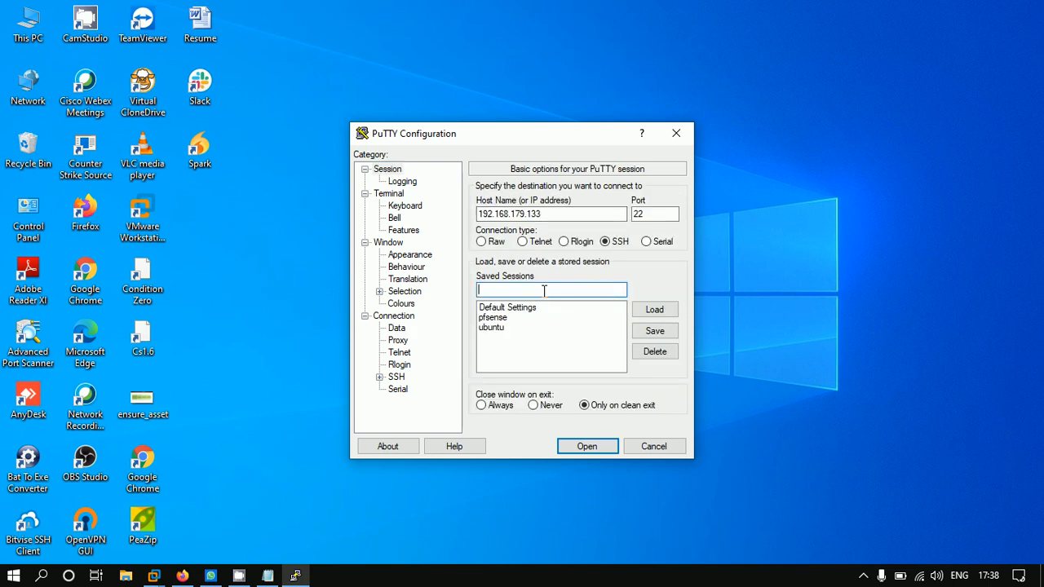
pyautogui.write('ubuntu')
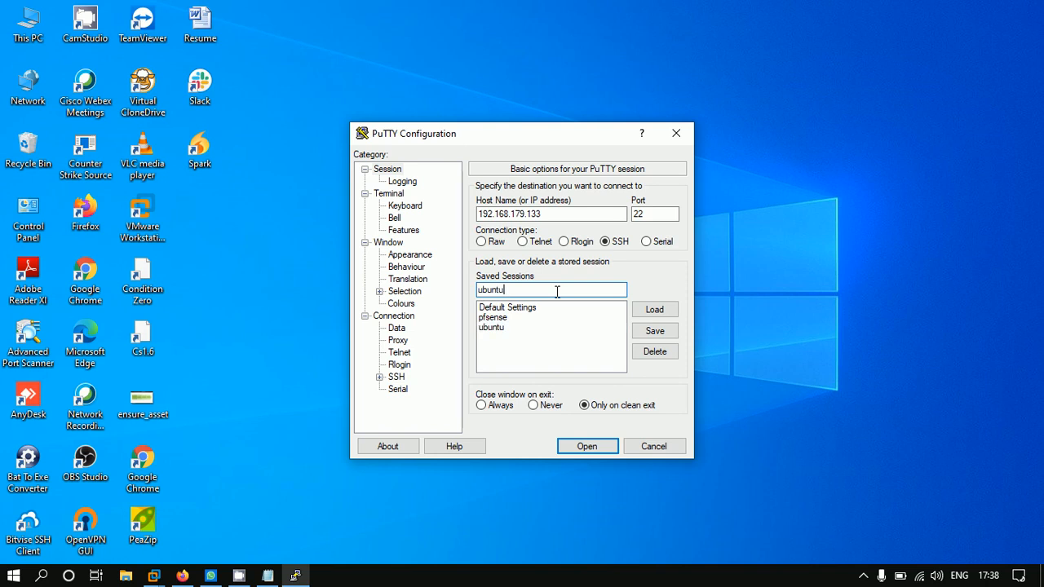
pyautogui.click(492, 327)
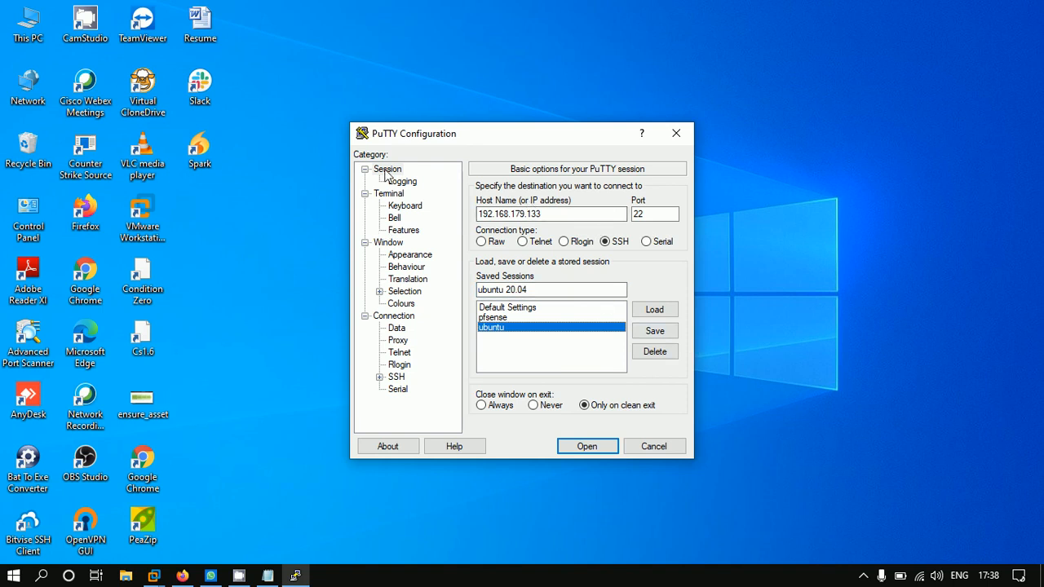
# Set 'mugilan' as the auto-login username under Connection > Data
pyautogui.click(396, 328)
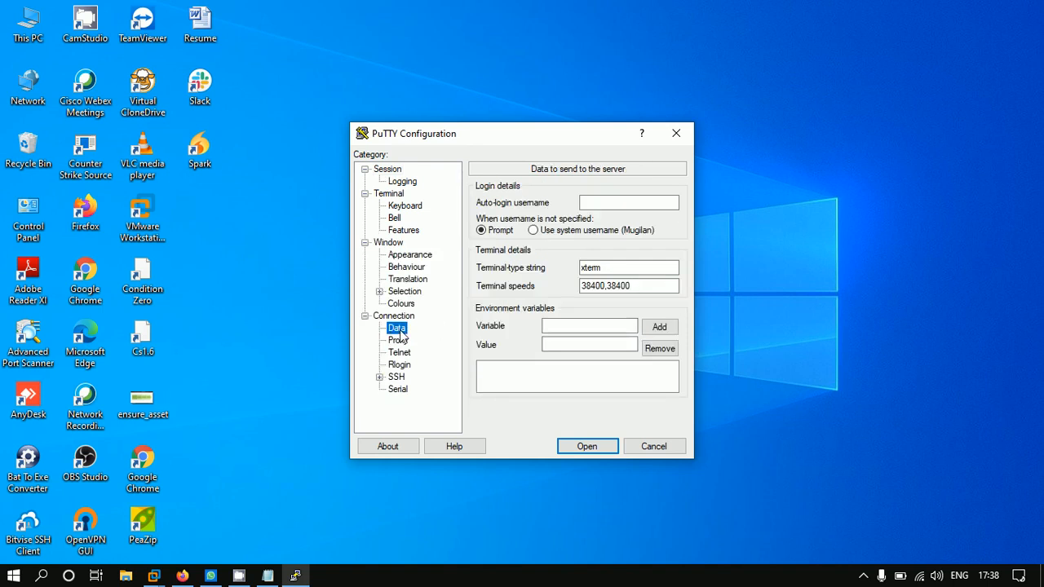
pyautogui.click(628, 202)
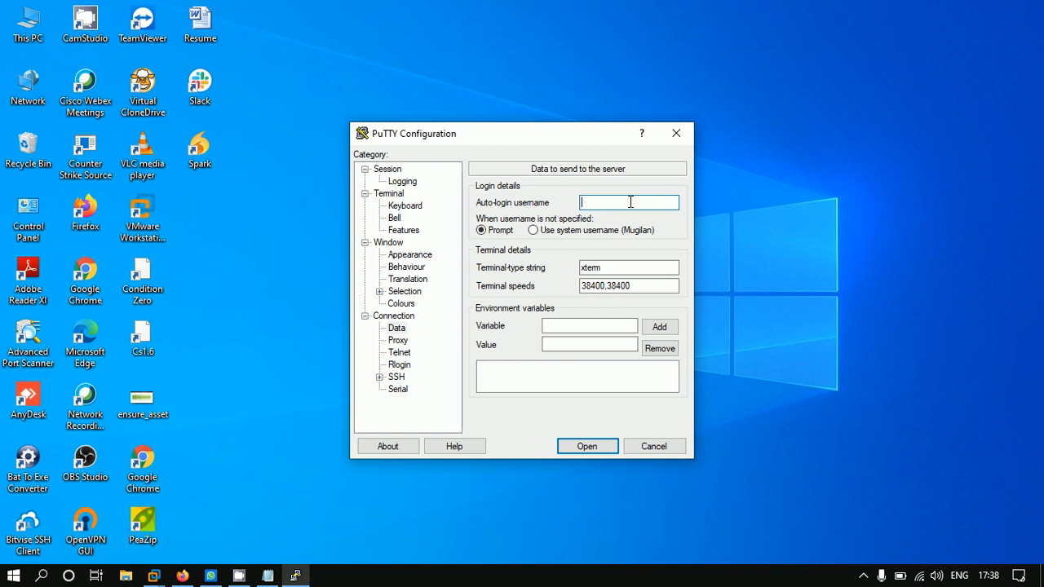
pyautogui.write('mugila')
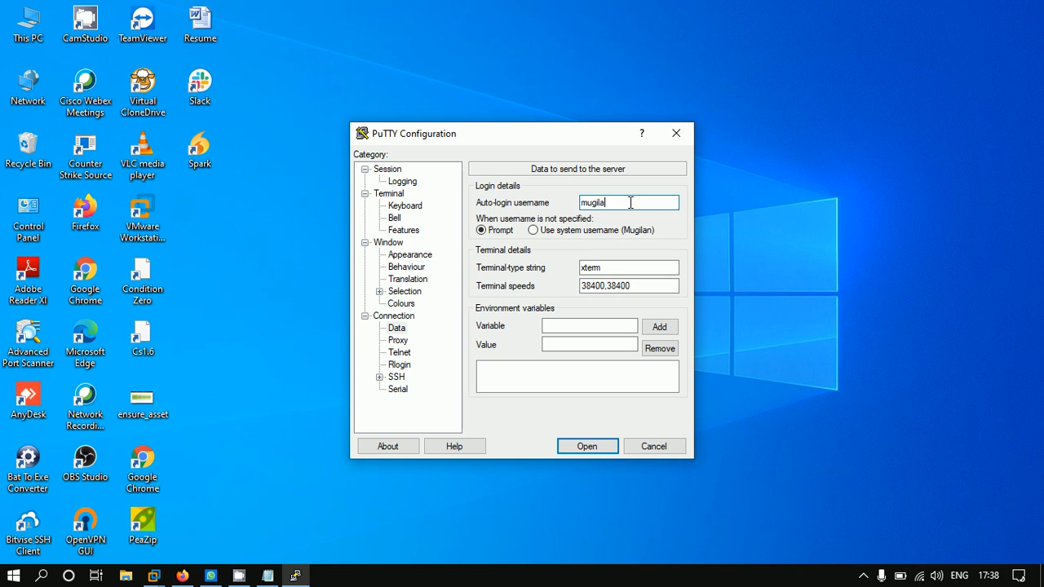
pyautogui.write('n')
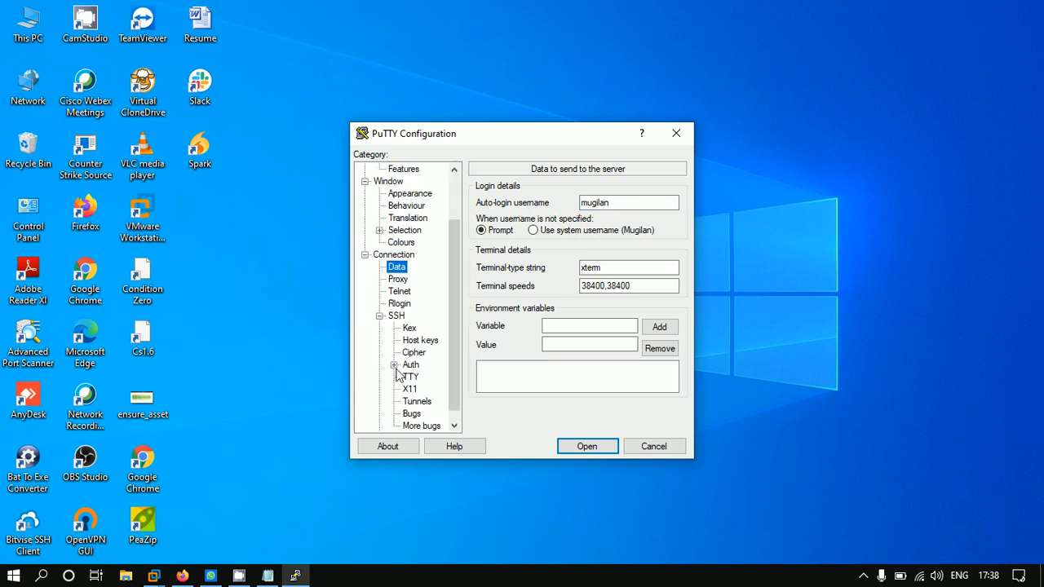
# Disable keyboard-interactive SSH-2 authentication in the SSH Auth settings
pyautogui.click(409, 365)
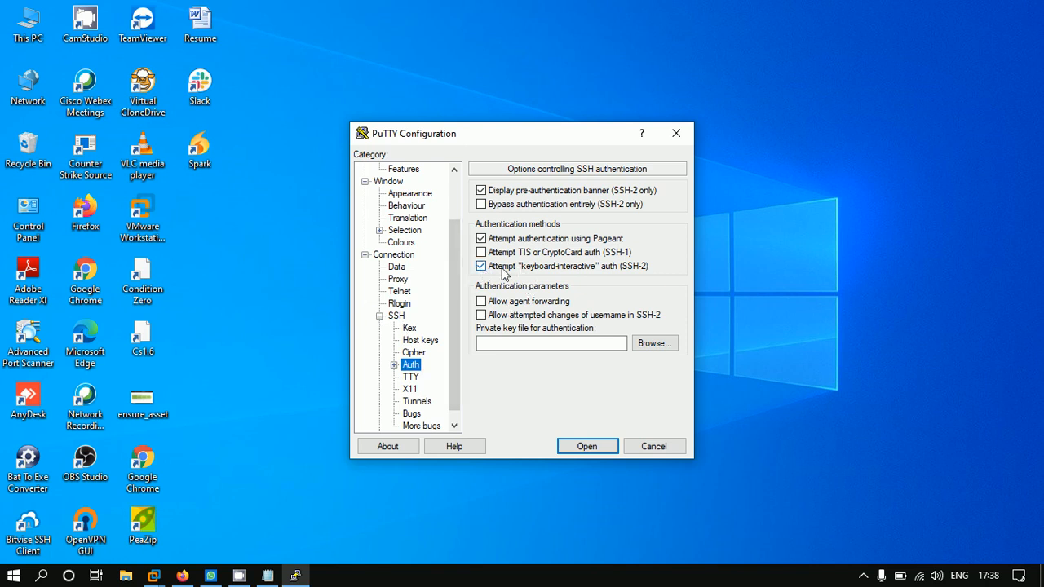
pyautogui.moveTo(615, 274)
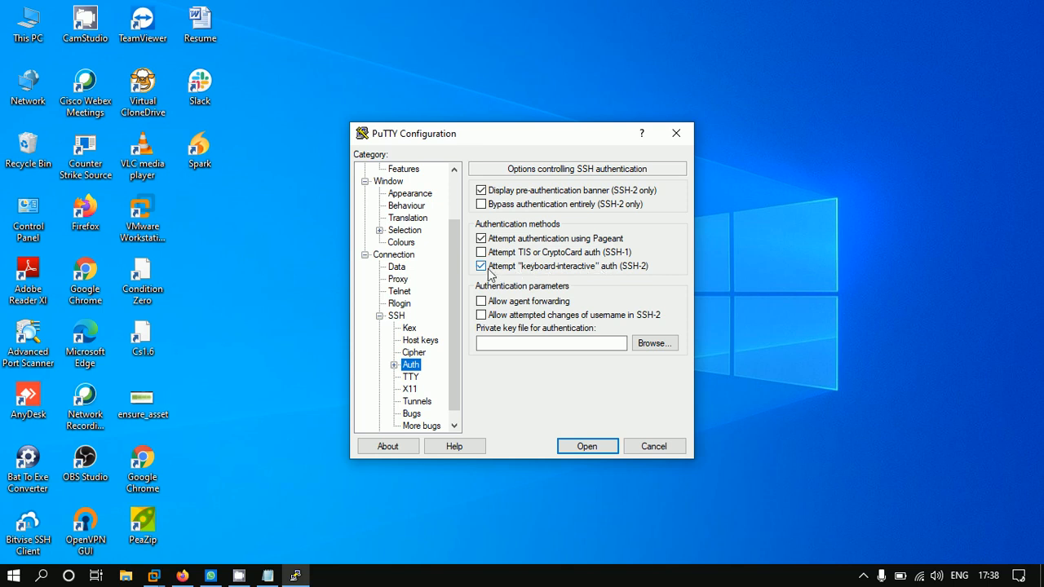
pyautogui.click(480, 265)
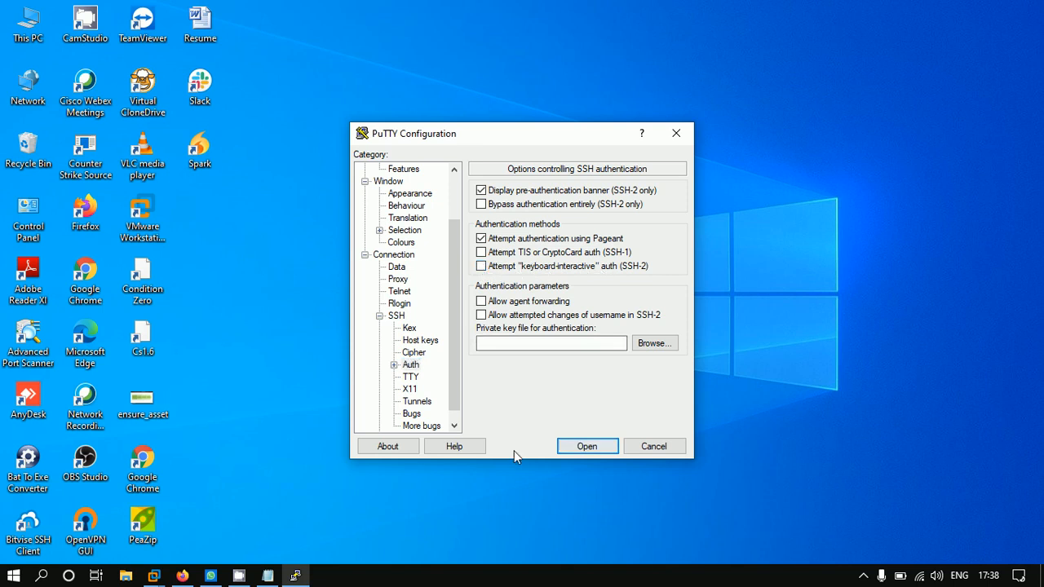
# Save the 'ubuntu 20.04' session and select it in the saved sessions list
pyautogui.click(386, 169)
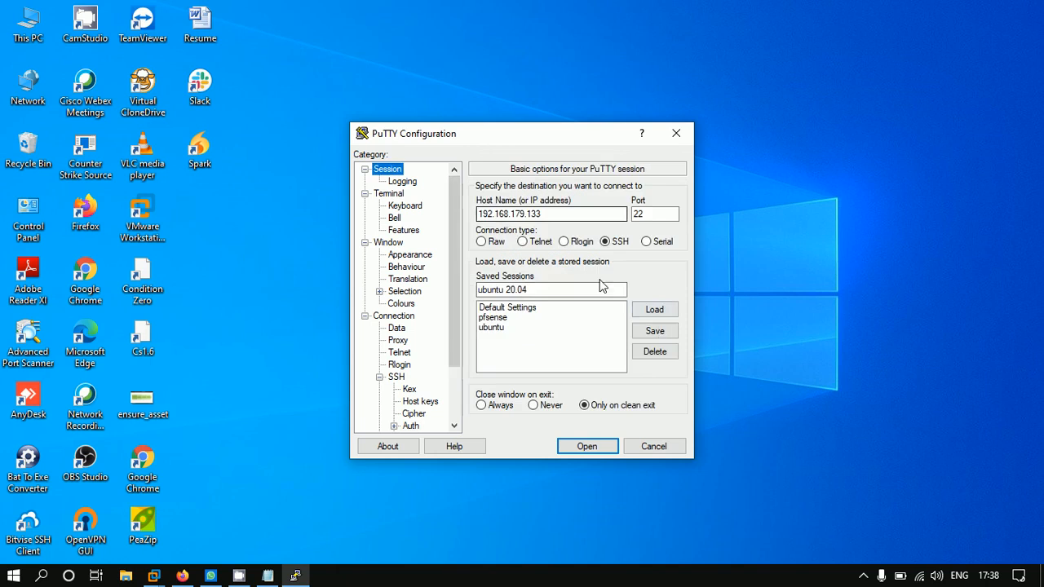
pyautogui.click(654, 330)
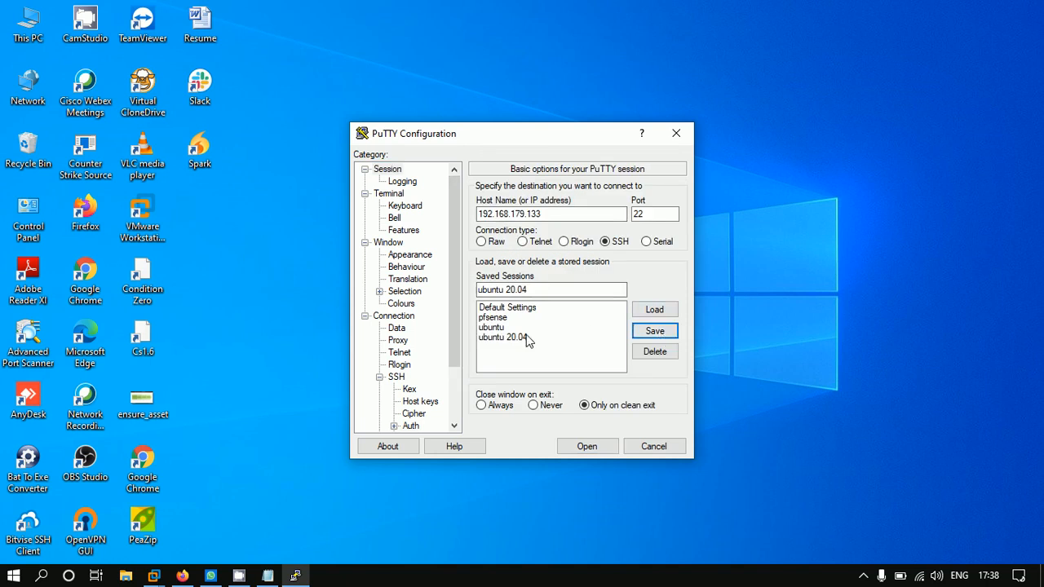
pyautogui.click(504, 338)
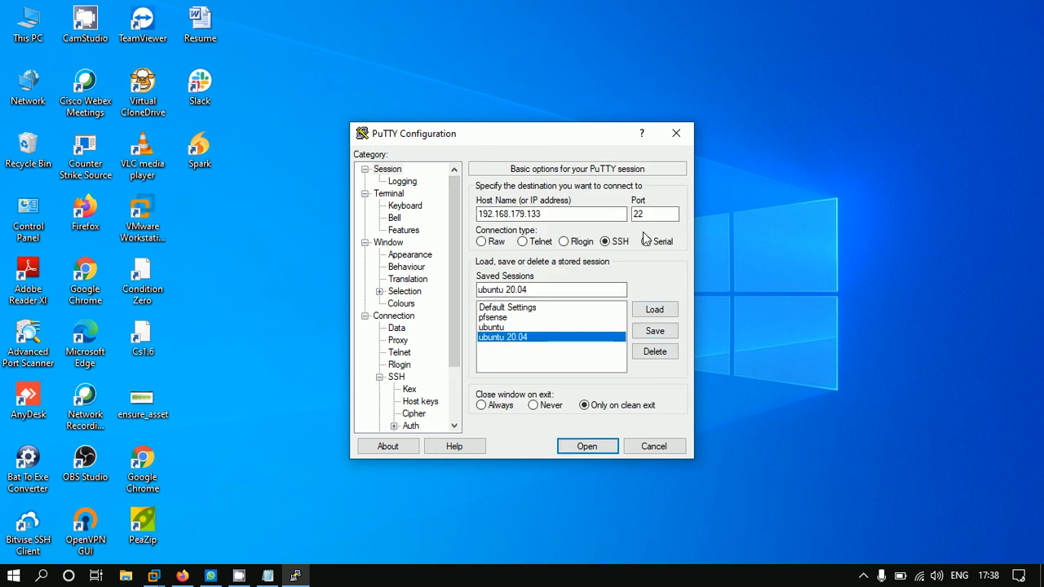
pyautogui.moveTo(586, 446)
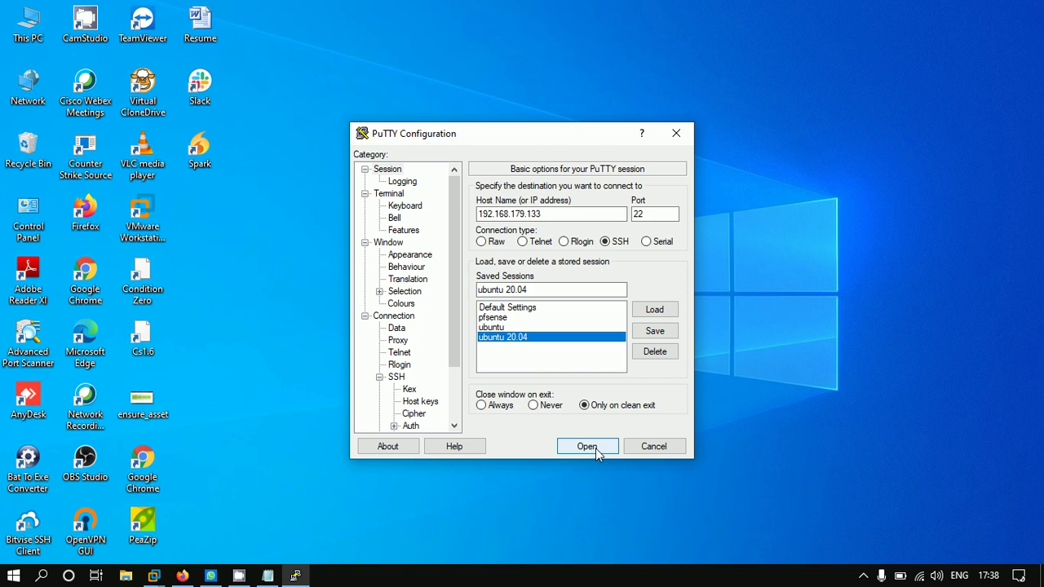
# Open the saved session to connect to 192.168.179.133 as mugilan
pyautogui.click(586, 446)
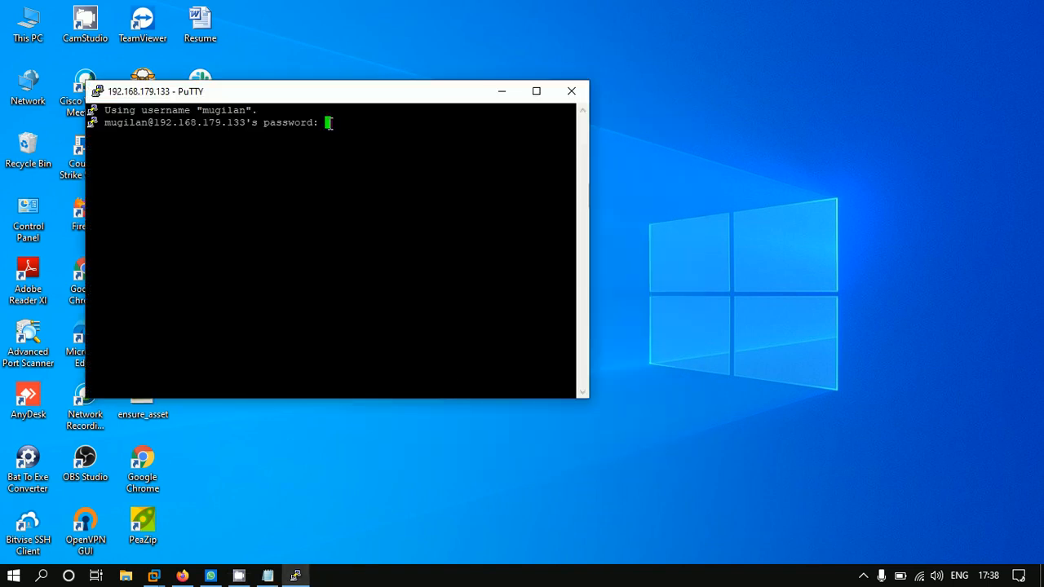
pyautogui.moveTo(384, 128)
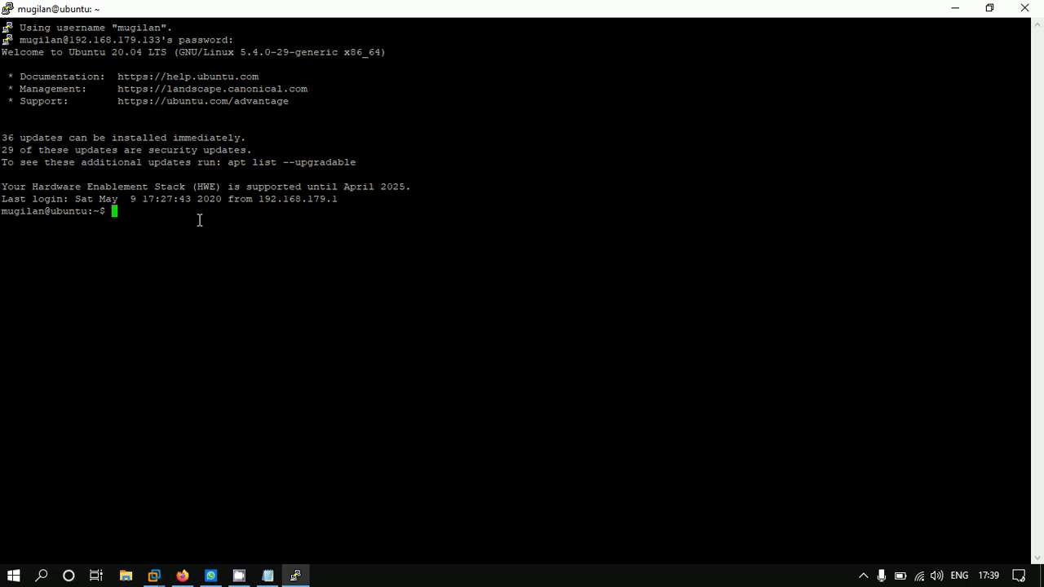
# Run ifconfig, select ens33's address 192.168.179.133, and minimize the PuTTY window
pyautogui.write('ifconfig')
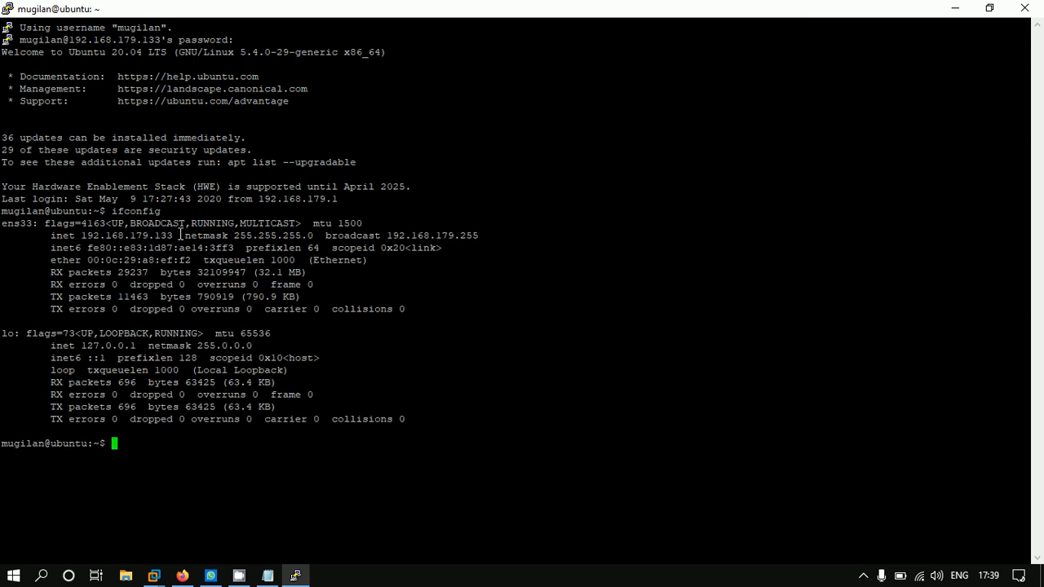
pyautogui.doubleClick(125, 236)
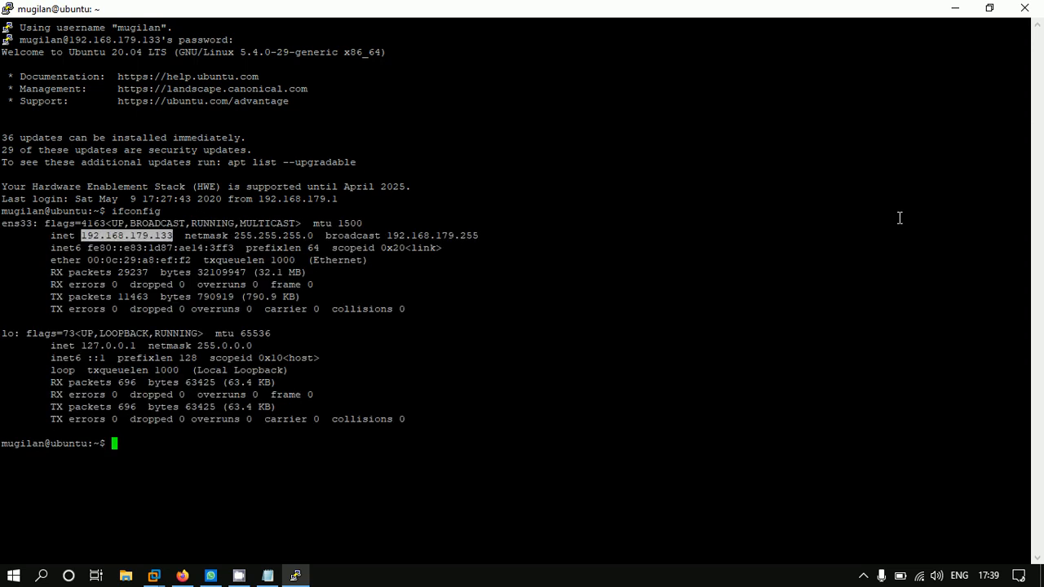
pyautogui.moveTo(968, 8)
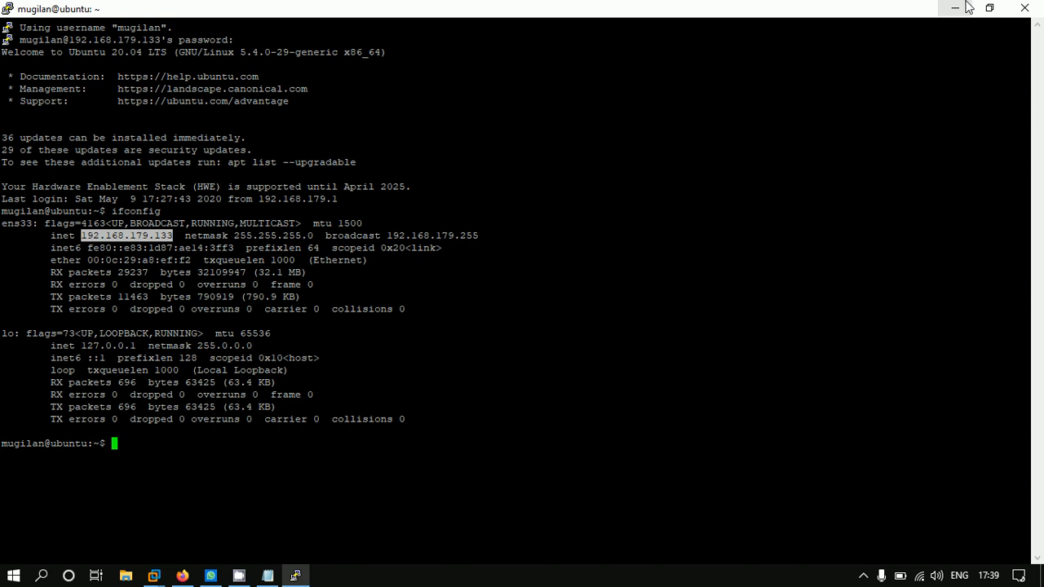
pyautogui.moveTo(965, 8)
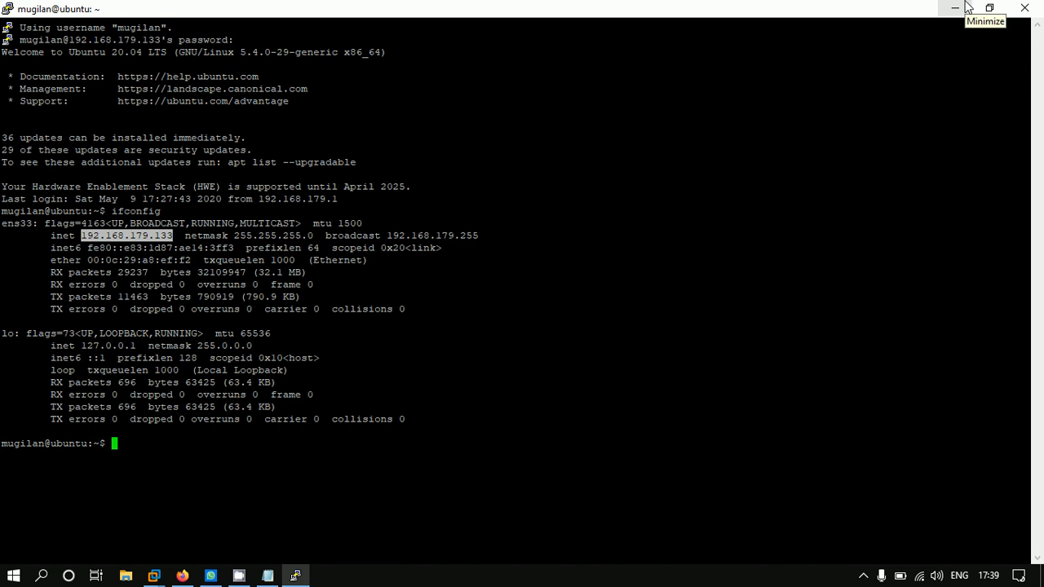
pyautogui.click(954, 7)
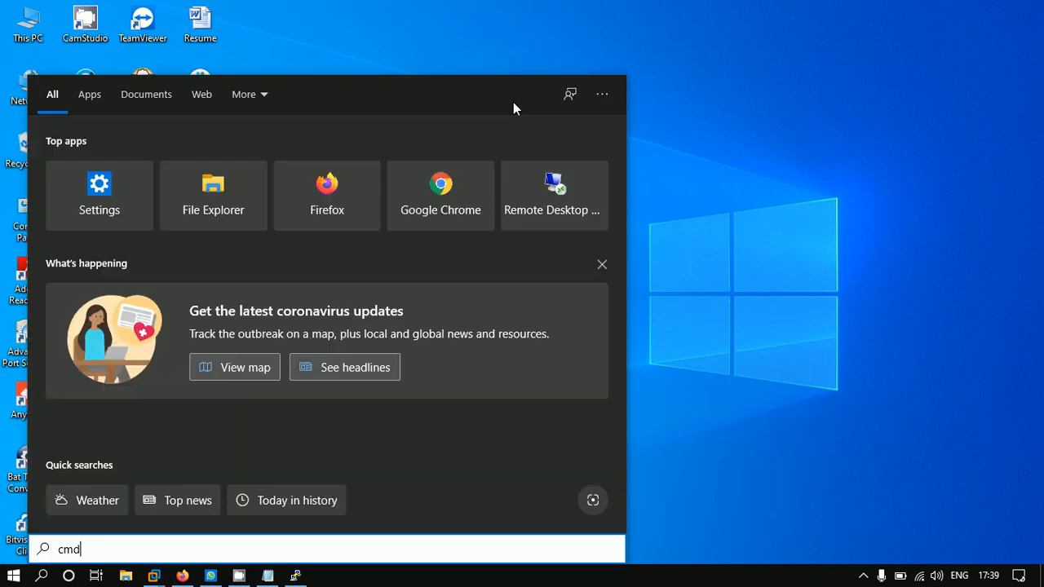
# Launch Command Prompt and begin the ssh.exe command on port 22
pyautogui.press('Enter')
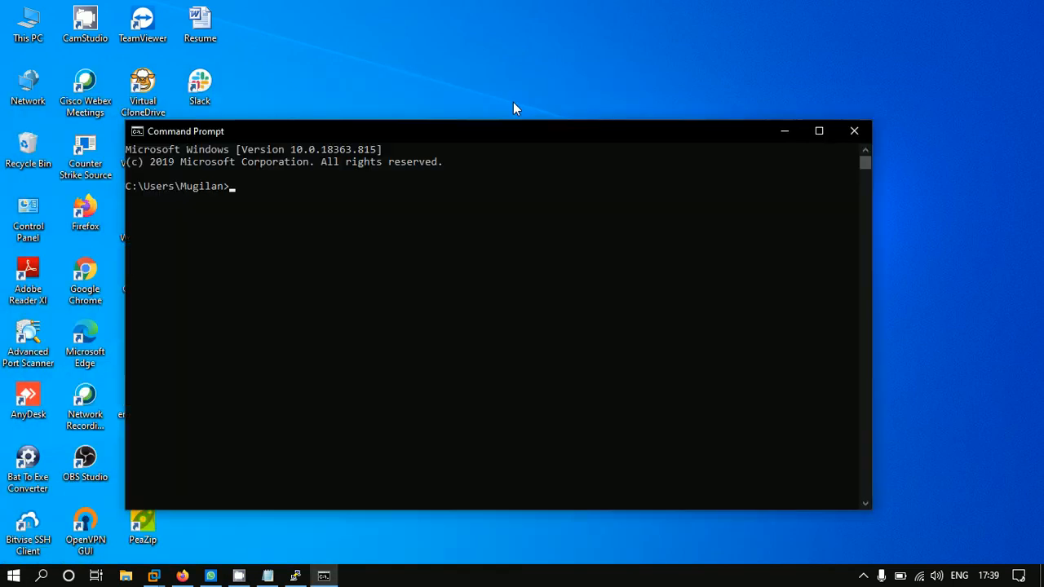
pyautogui.write('ssh.e')
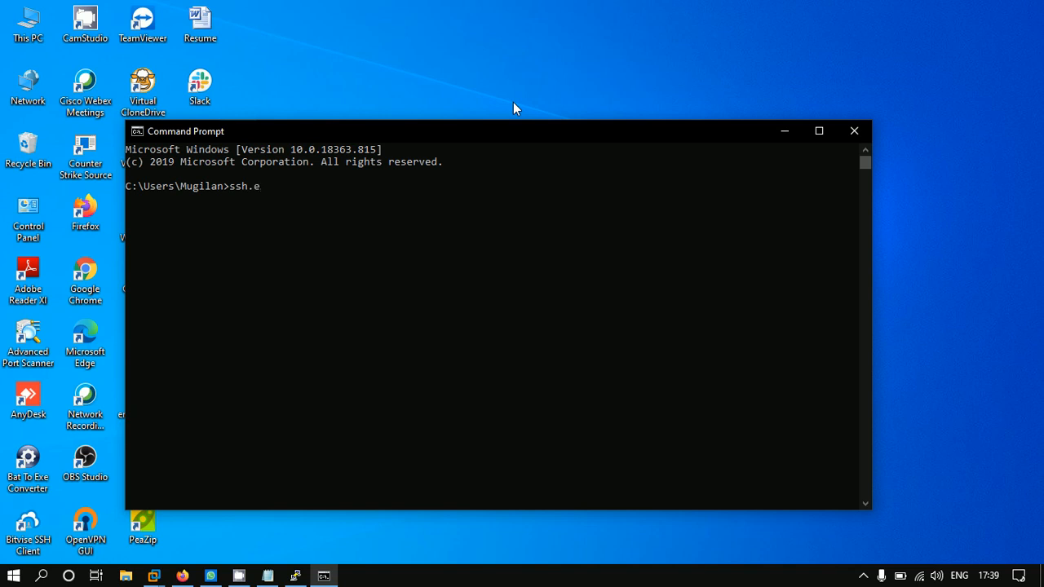
pyautogui.write('xe')
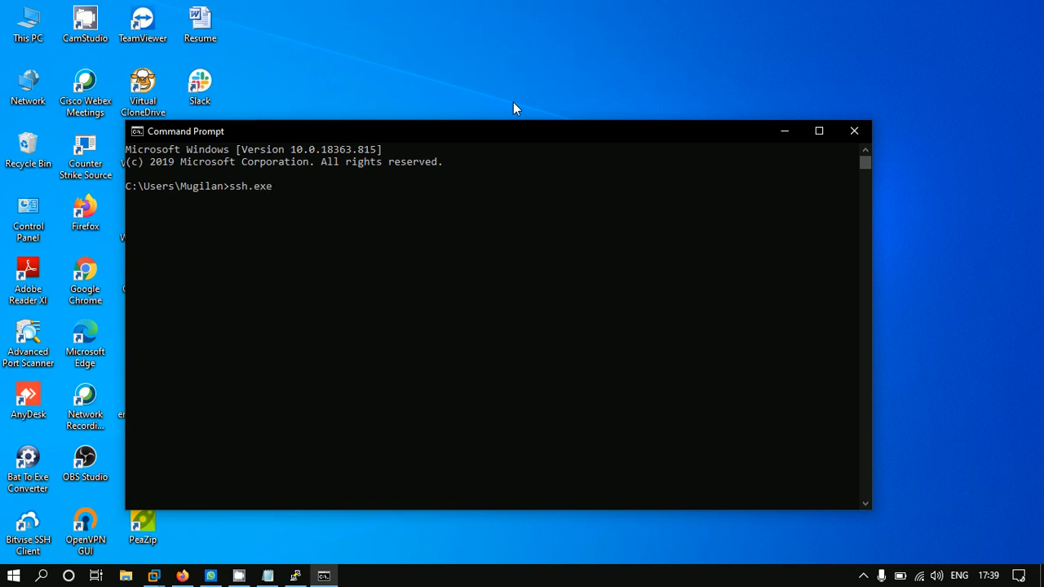
pyautogui.write('-p')
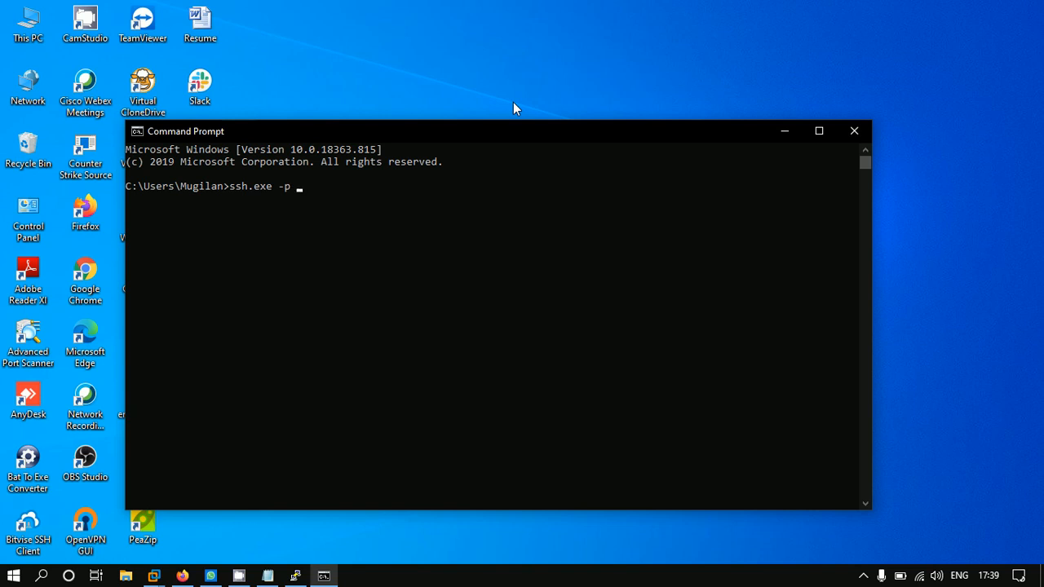
pyautogui.write('22')
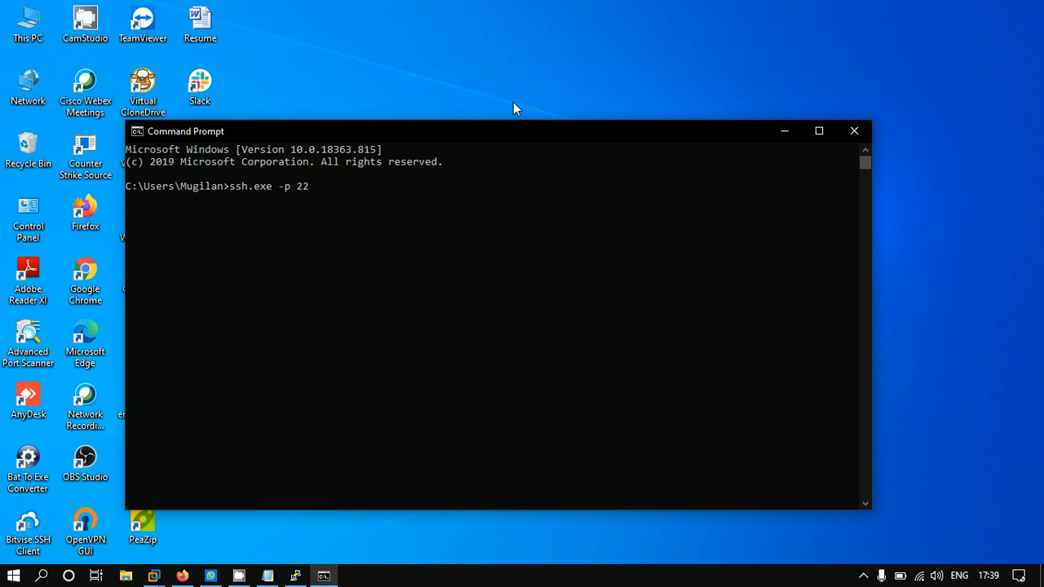
pyautogui.write('mugila')
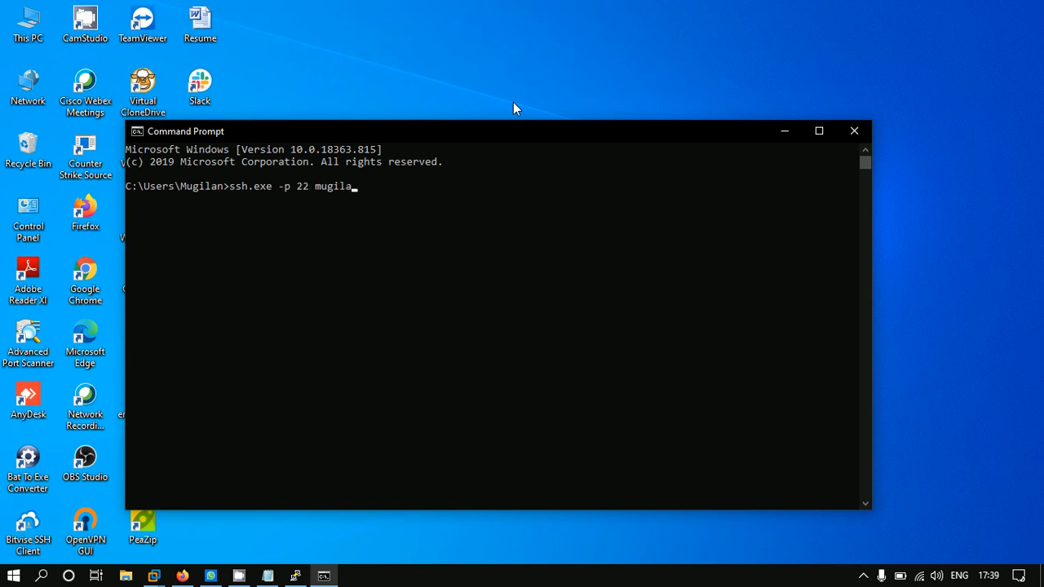
pyautogui.write('n@')
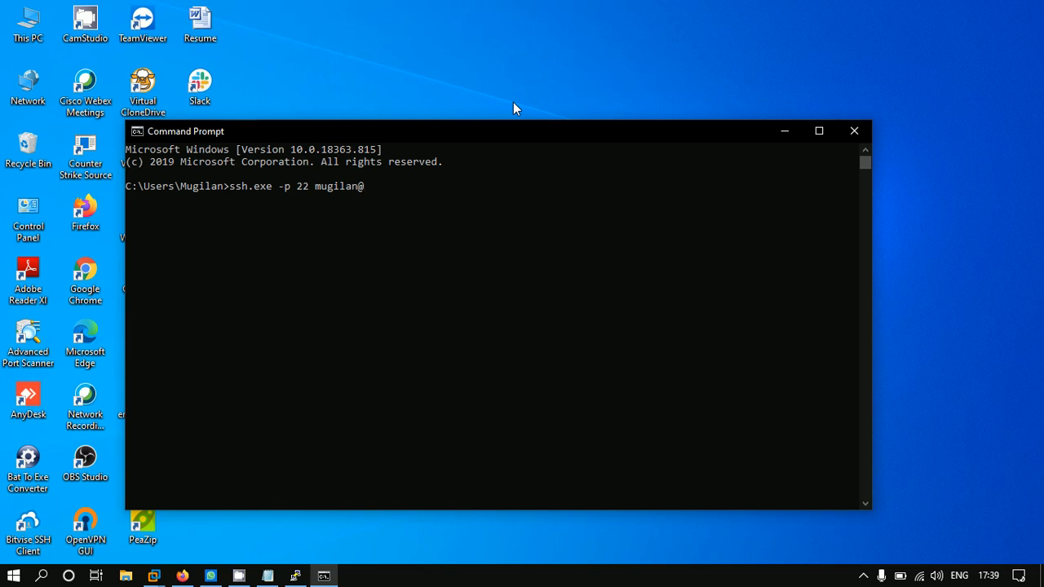
pyautogui.write('192.168.')
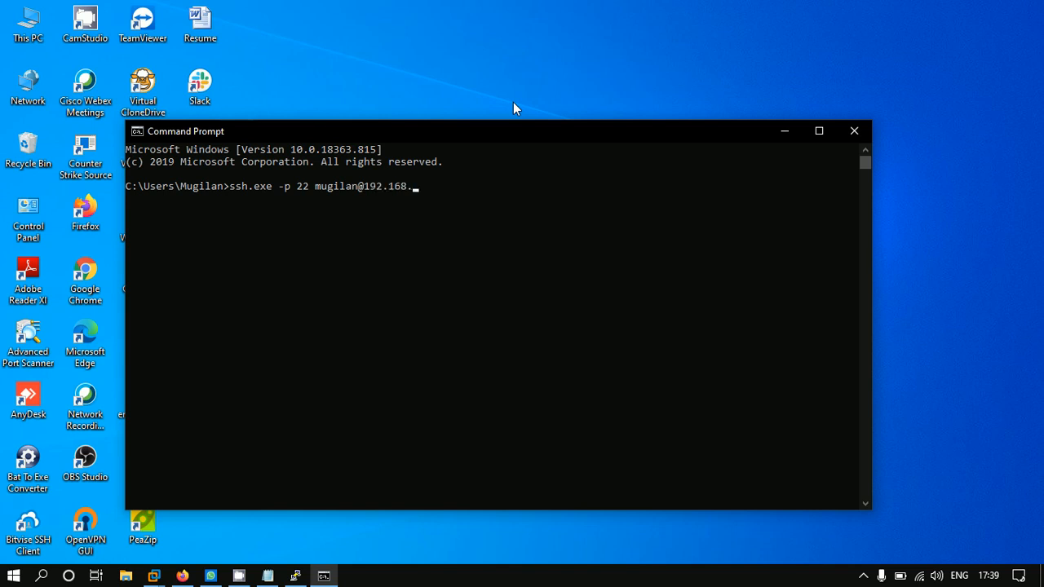
pyautogui.write('179.1')
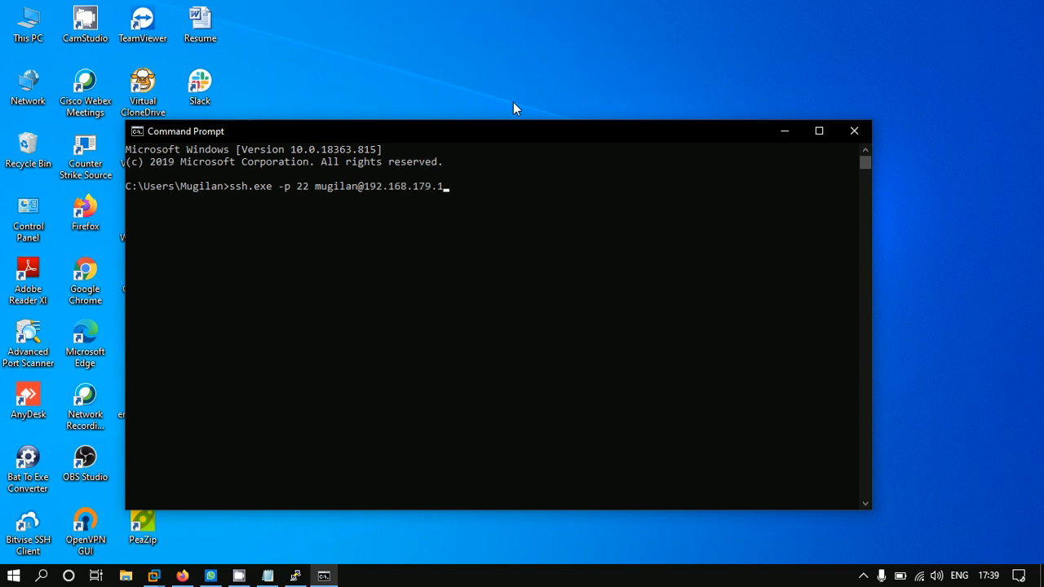
pyautogui.write('33')
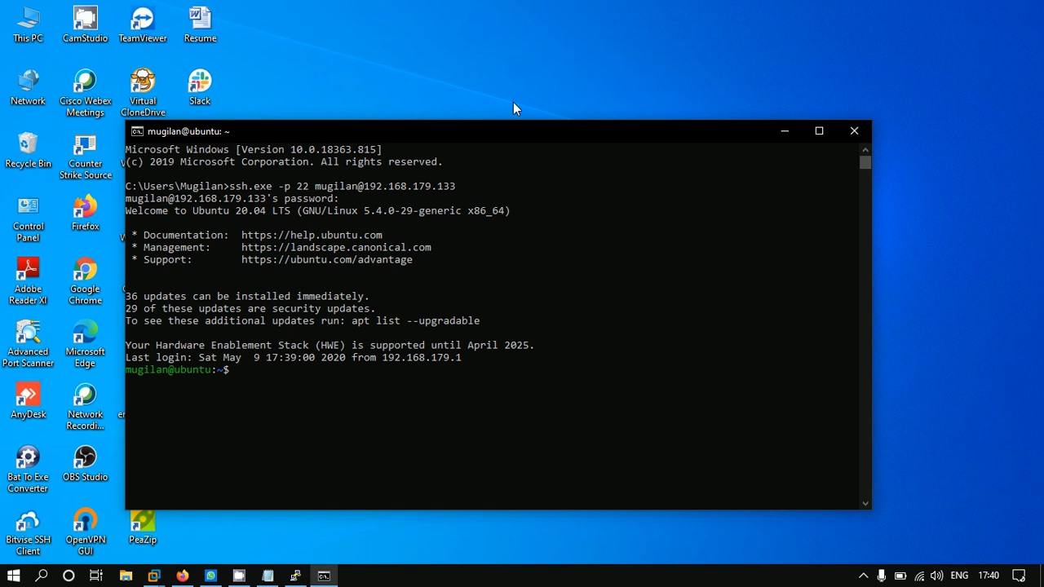
pyautogui.moveTo(515, 127)
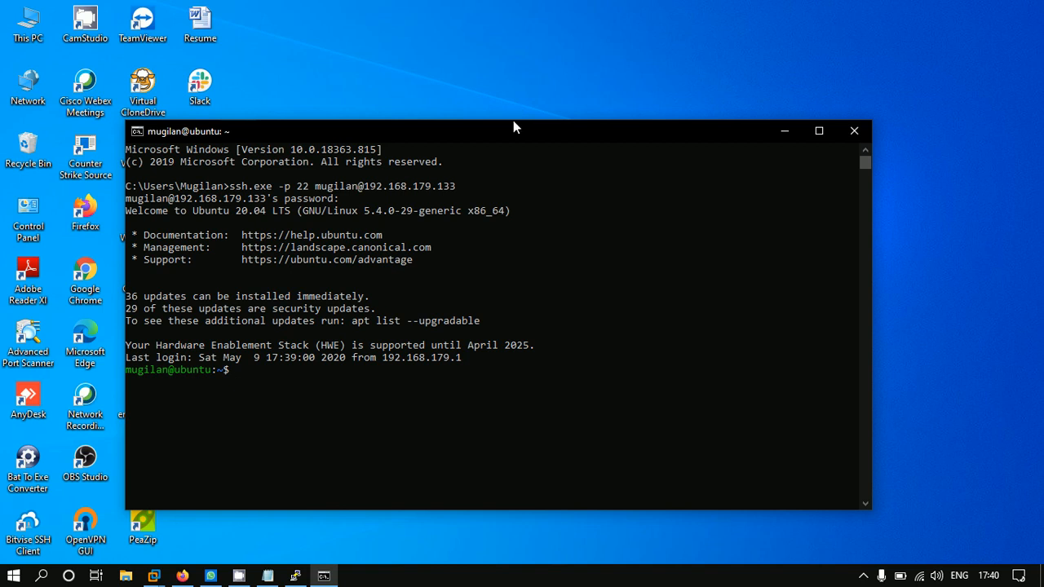
pyautogui.moveTo(512, 380)
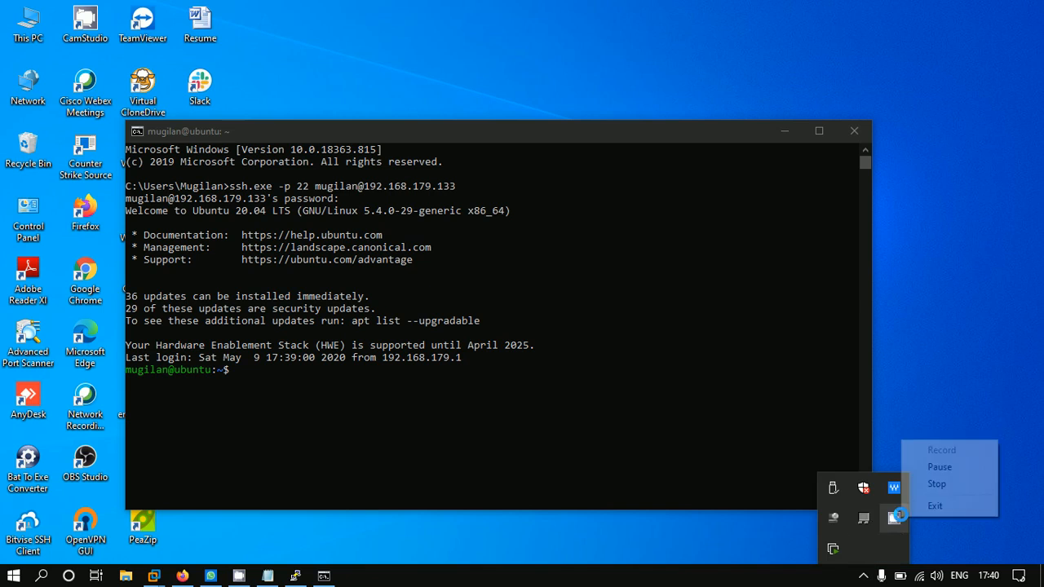
pyautogui.click(936, 483)
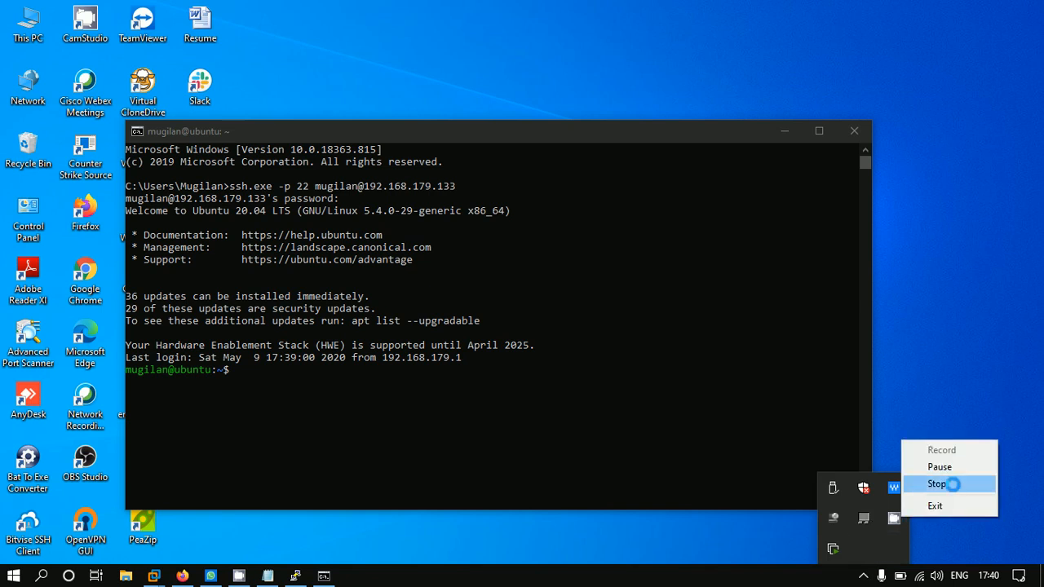